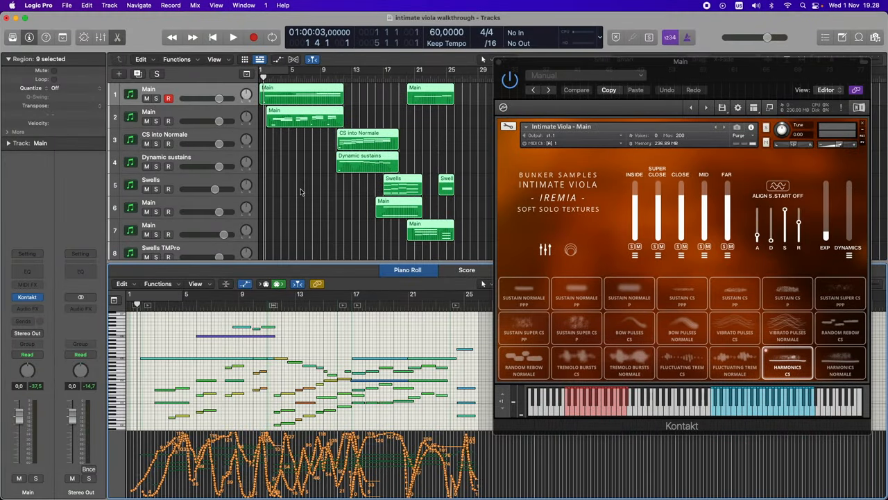
Play the intimate viola arrangement in Logic Pro with the Kontakt viola window open.
{"action": "left_click", "coordinate": [232, 38]}
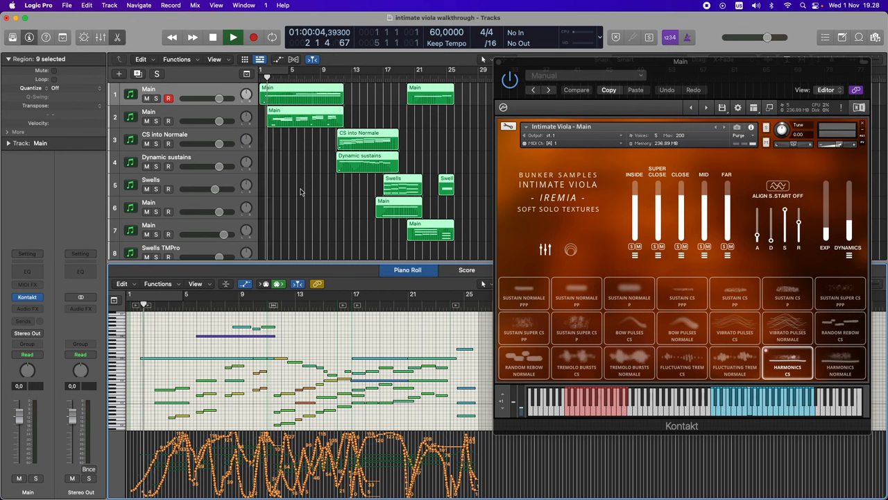
{"action": "left_click", "coordinate": [233, 38]}
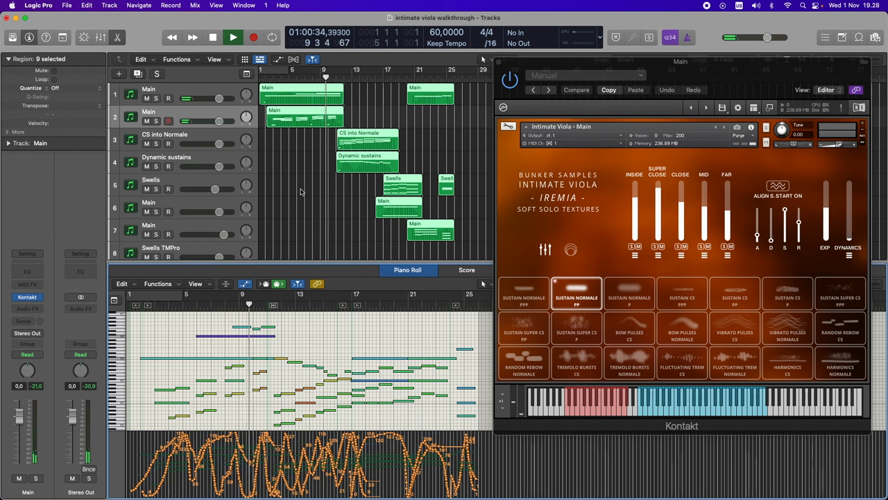
{"action": "left_click", "coordinate": [629, 293]}
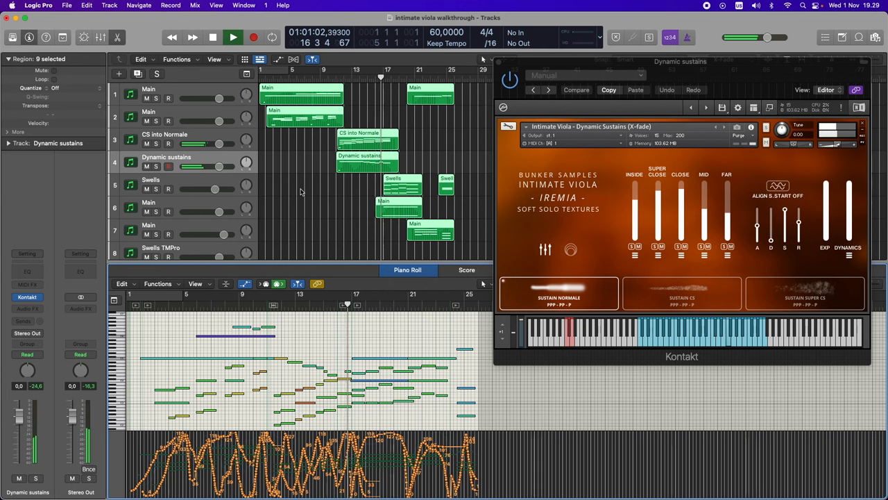
{"action": "left_click", "coordinate": [151, 179]}
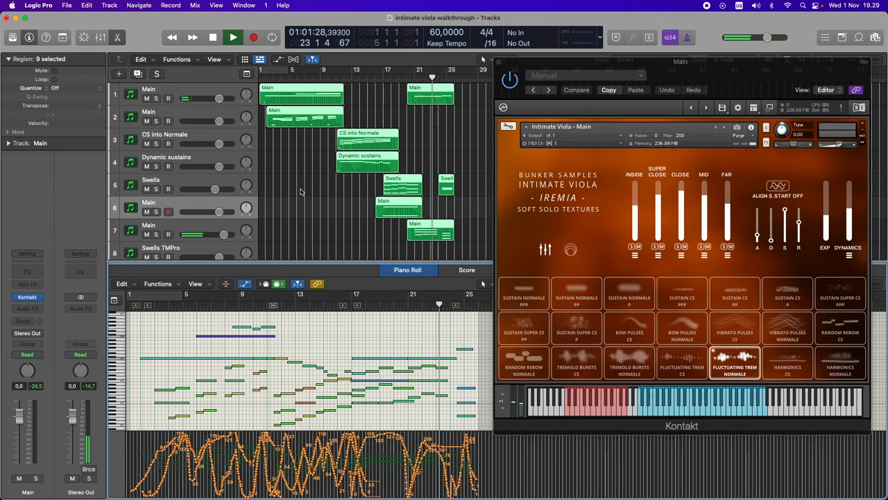
{"action": "left_click", "coordinate": [576, 328]}
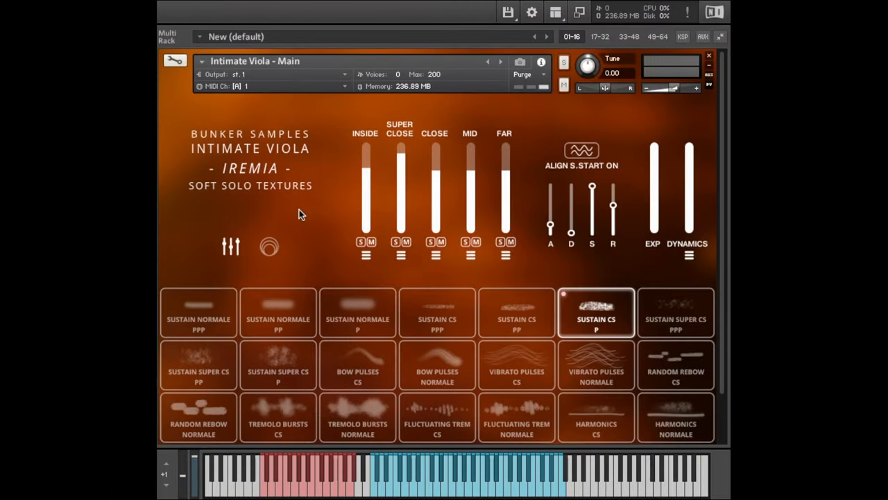
{"action": "mouse_move", "coordinate": [340, 204]}
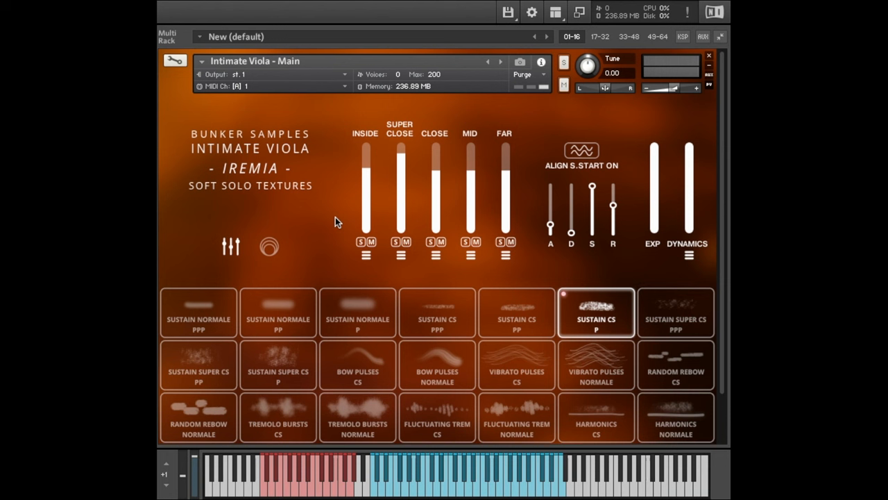
Make Sustain Normale PPP the active viola articulation, replacing Sustain CS p.
{"action": "left_click", "coordinate": [197, 312]}
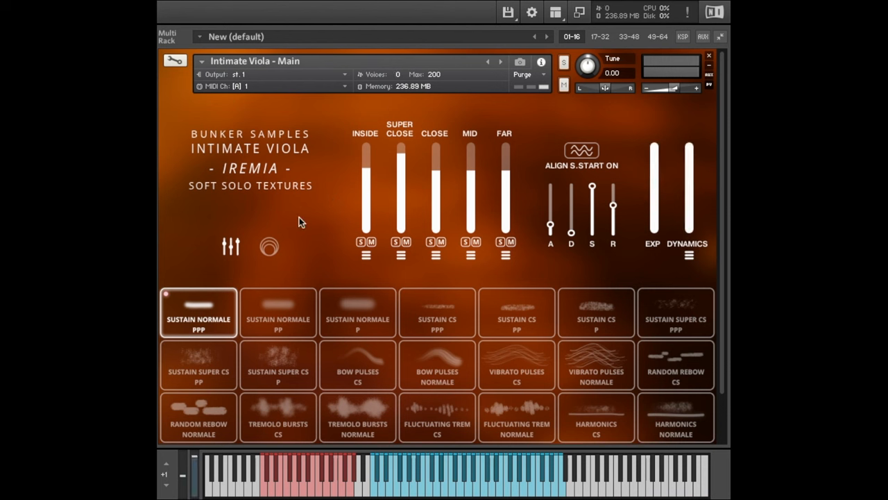
{"action": "mouse_move", "coordinate": [318, 238]}
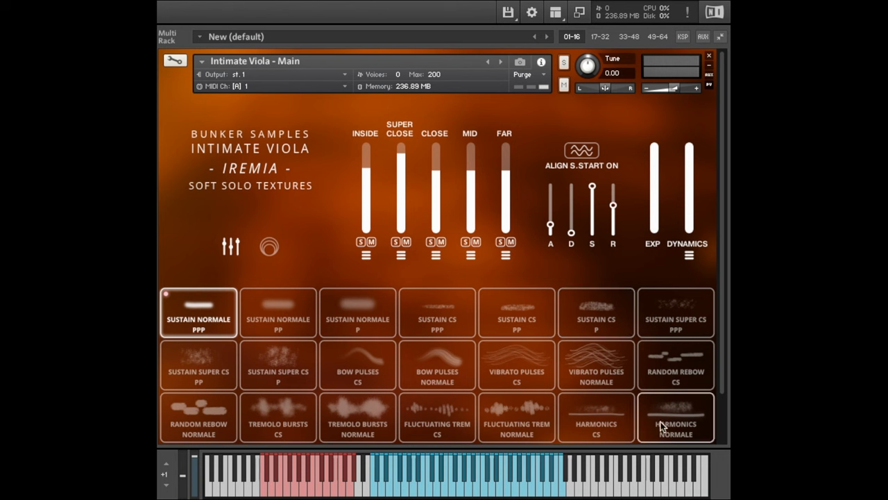
{"action": "mouse_move", "coordinate": [271, 451]}
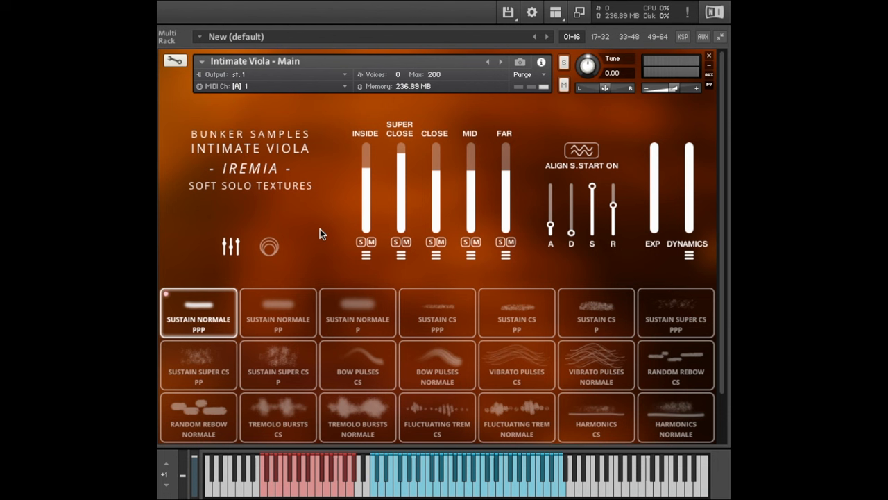
Try the Sustain Normale PP articulation, then settle on Sustain Normale P.
{"action": "left_click", "coordinate": [278, 312]}
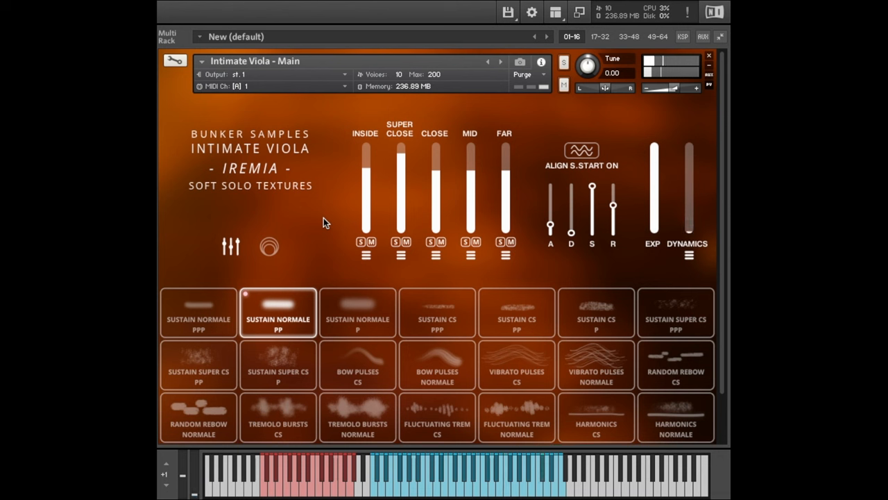
{"action": "left_click", "coordinate": [357, 312]}
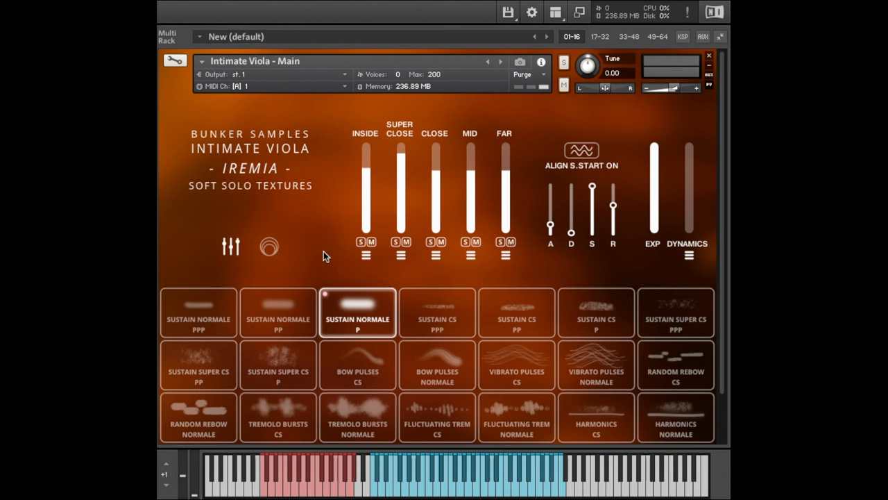
{"action": "mouse_move", "coordinate": [381, 326]}
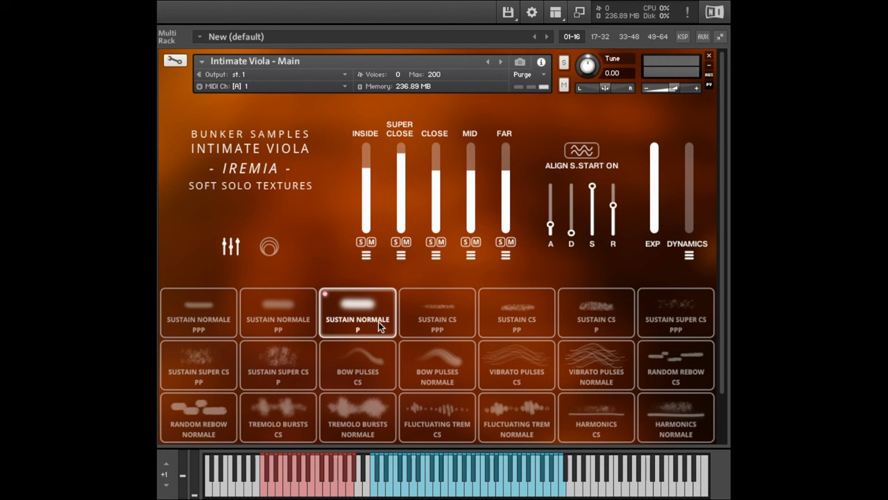
Step through Sustain CS PPP, PP and P, then Sustain Super CS PPP and PP.
{"action": "left_click", "coordinate": [437, 313]}
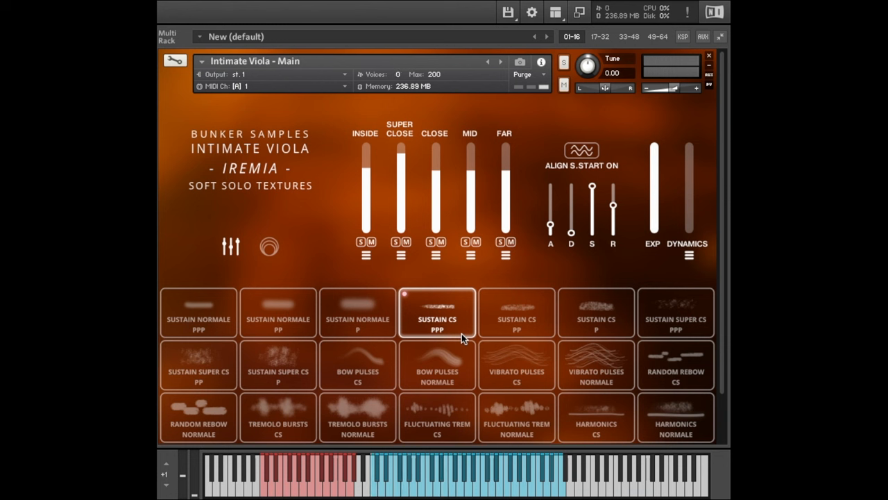
{"action": "left_click", "coordinate": [517, 313]}
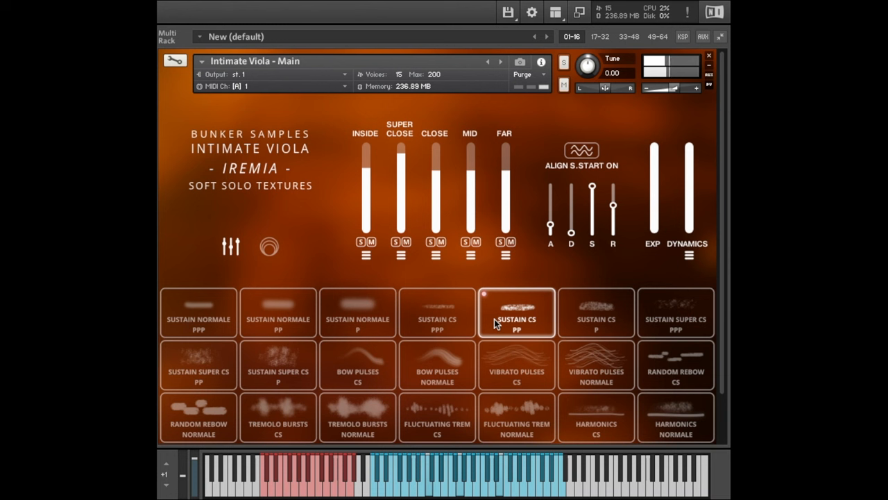
{"action": "left_click", "coordinate": [595, 312]}
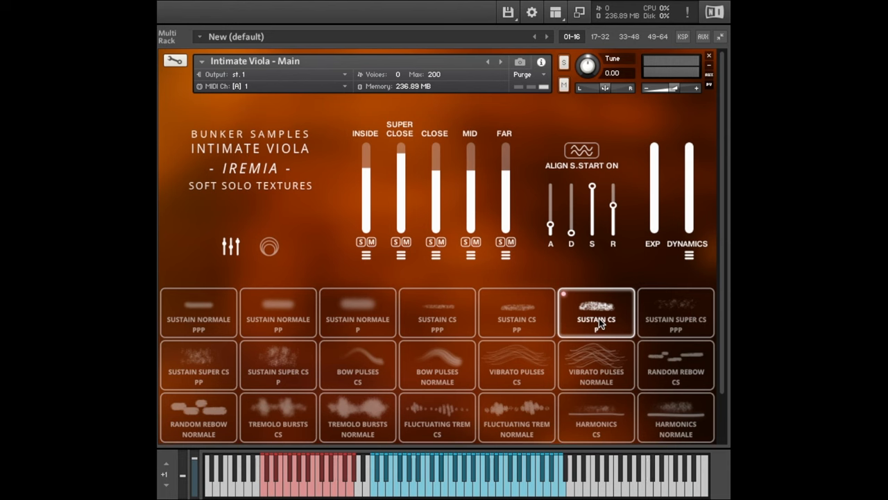
{"action": "left_click", "coordinate": [675, 312]}
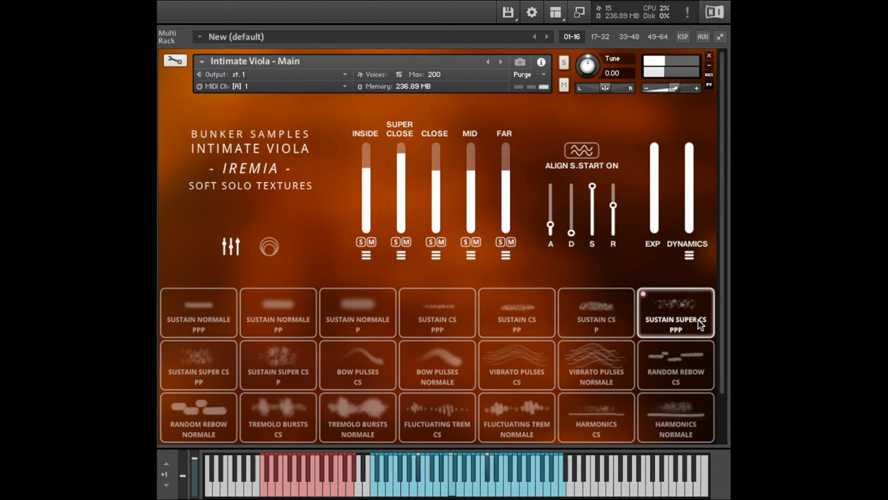
{"action": "left_click", "coordinate": [198, 365]}
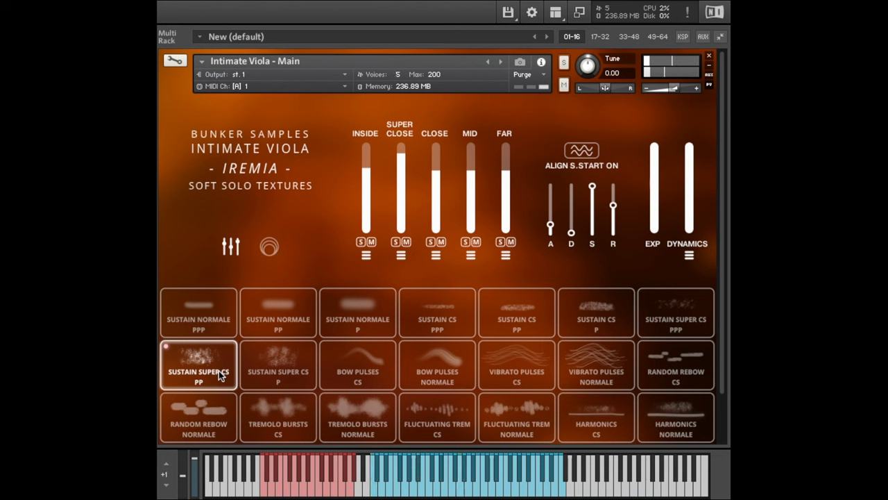
{"action": "left_click", "coordinate": [278, 364]}
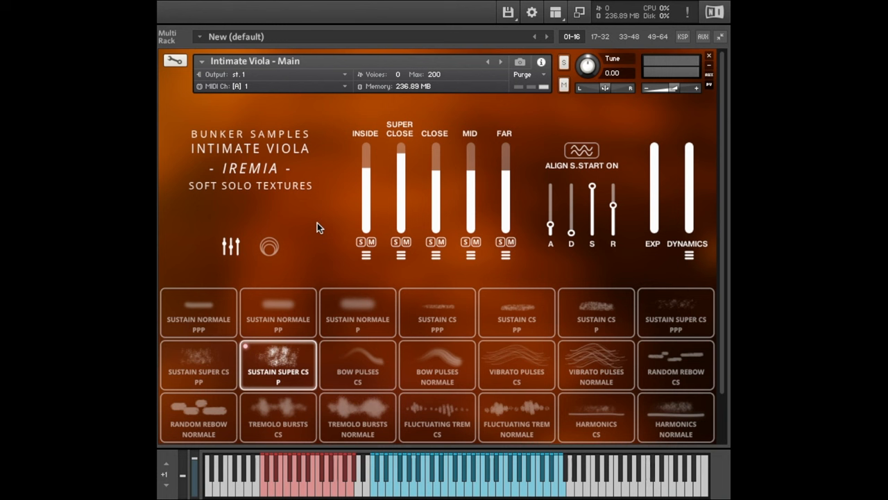
{"action": "mouse_move", "coordinate": [398, 164]}
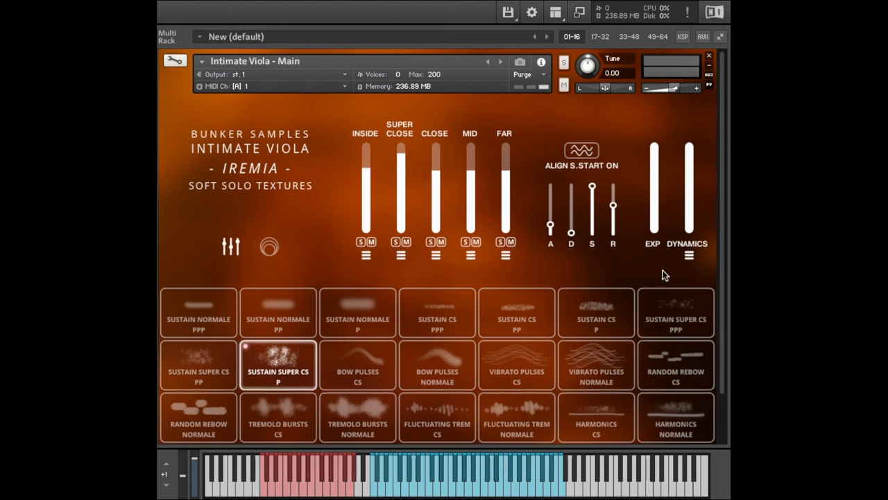
{"action": "left_click_drag", "start_coordinate": [689, 160], "coordinate": [689, 208]}
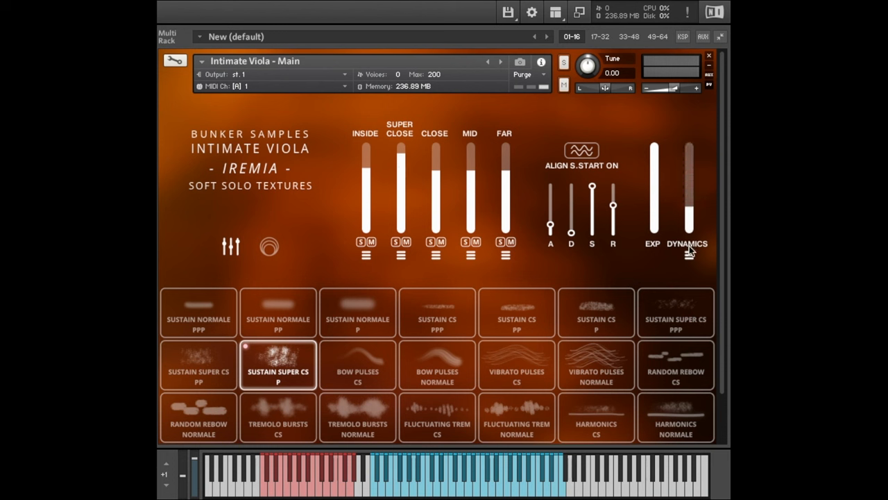
{"action": "left_click_drag", "start_coordinate": [689, 211], "coordinate": [688, 152]}
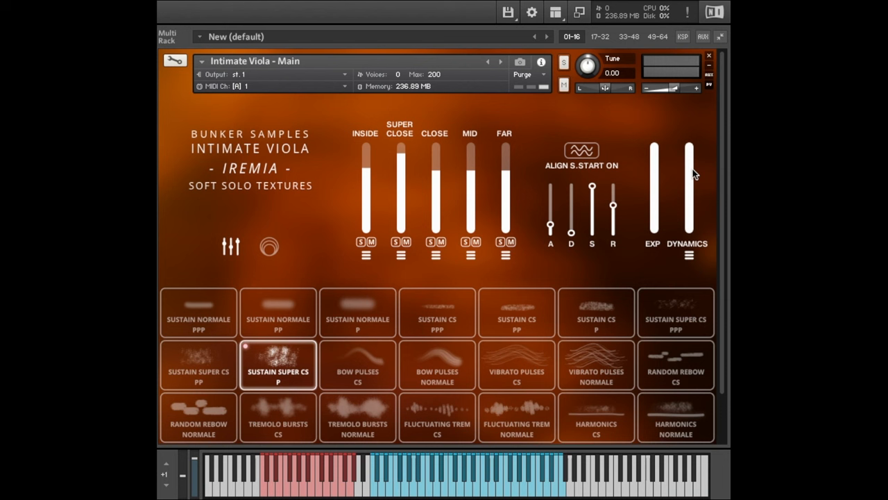
{"action": "mouse_move", "coordinate": [686, 265]}
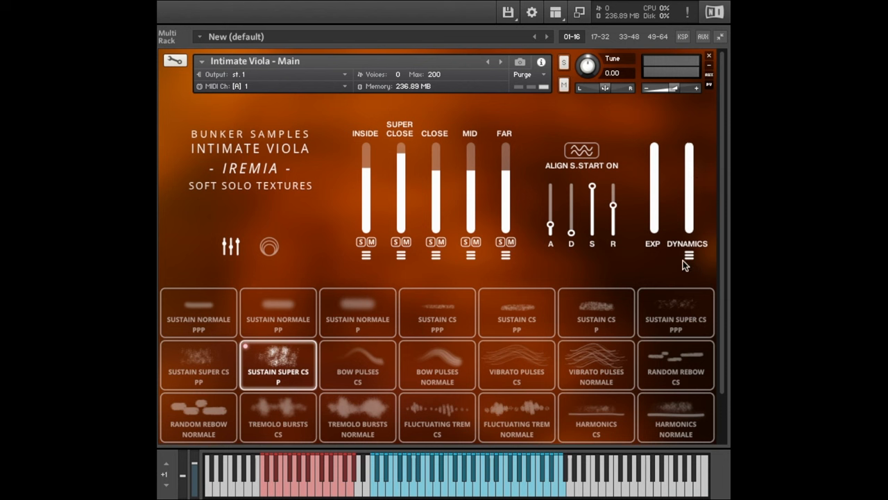
In Dynamics Settings, set High Boost/Cut to maximum and lower the DYNAMICS fader.
{"action": "left_click", "coordinate": [687, 256]}
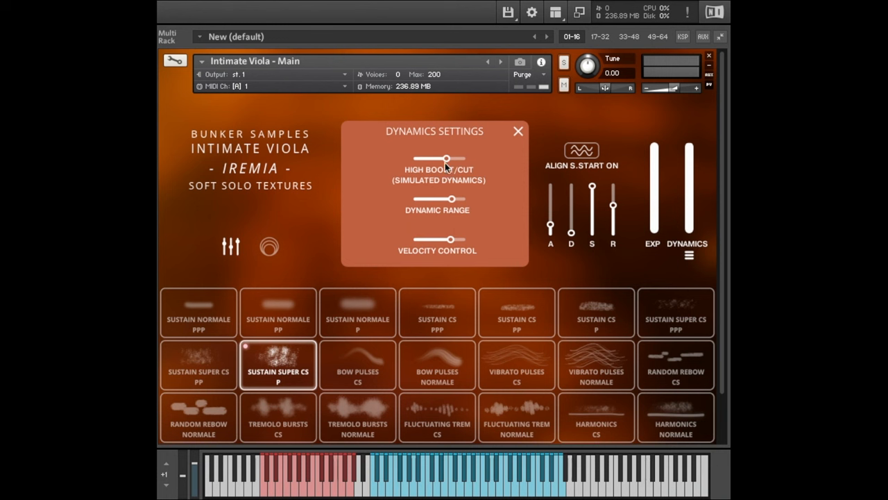
{"action": "left_click_drag", "start_coordinate": [448, 158], "coordinate": [415, 158]}
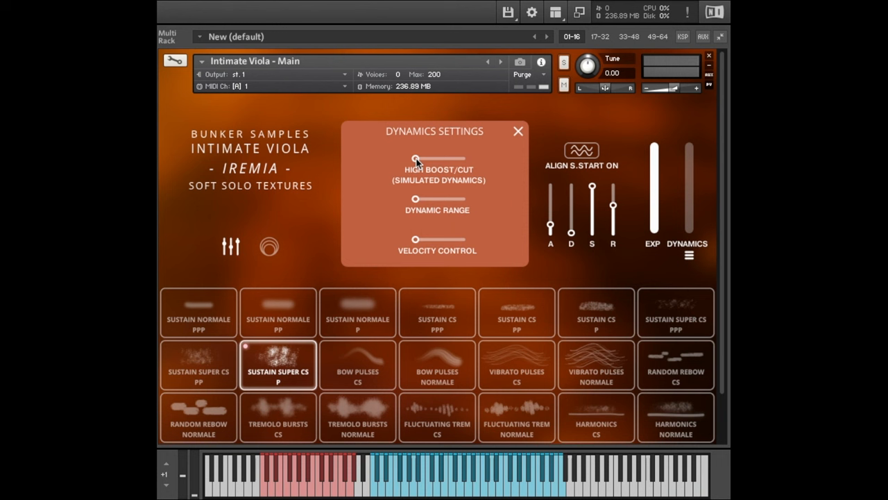
{"action": "left_click_drag", "start_coordinate": [415, 158], "coordinate": [438, 158]}
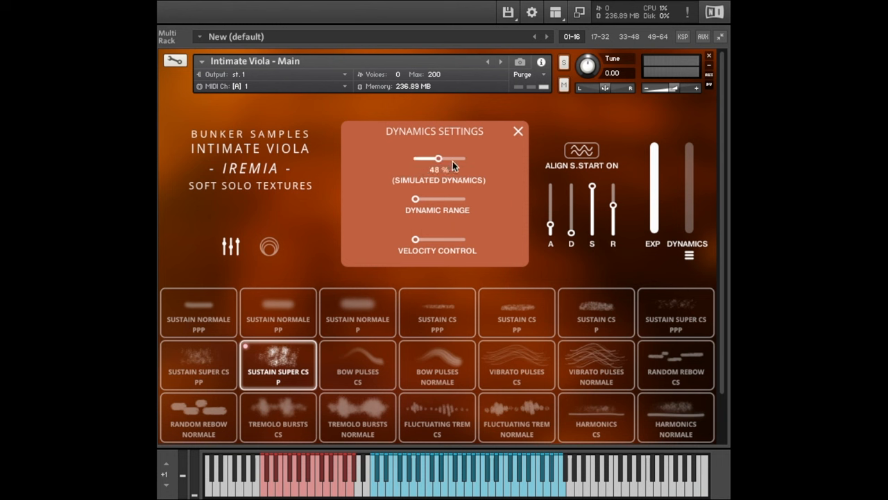
{"action": "left_click_drag", "start_coordinate": [438, 158], "coordinate": [450, 158]}
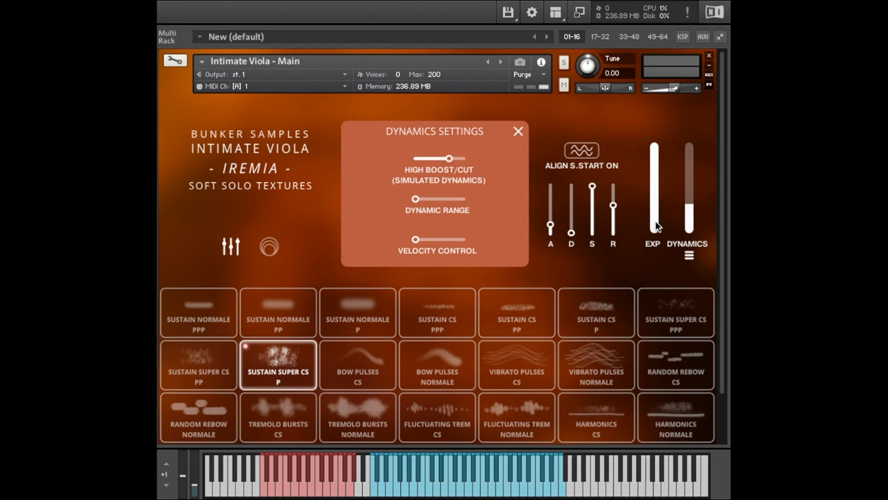
{"action": "left_click_drag", "start_coordinate": [689, 215], "coordinate": [689, 159]}
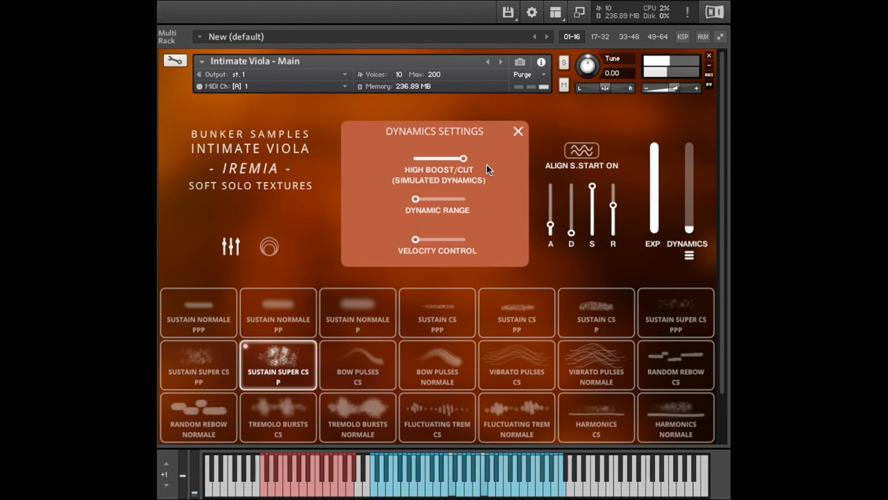
Switch to Sustain CS PPP, reset High Boost/Cut and set Dynamic Range to about 68%.
{"action": "left_click", "coordinate": [436, 312]}
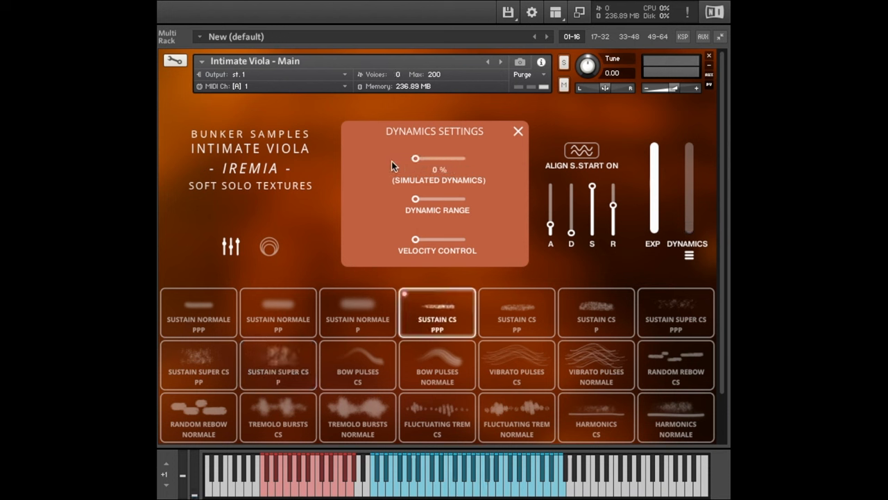
{"action": "left_click_drag", "start_coordinate": [416, 199], "coordinate": [422, 199]}
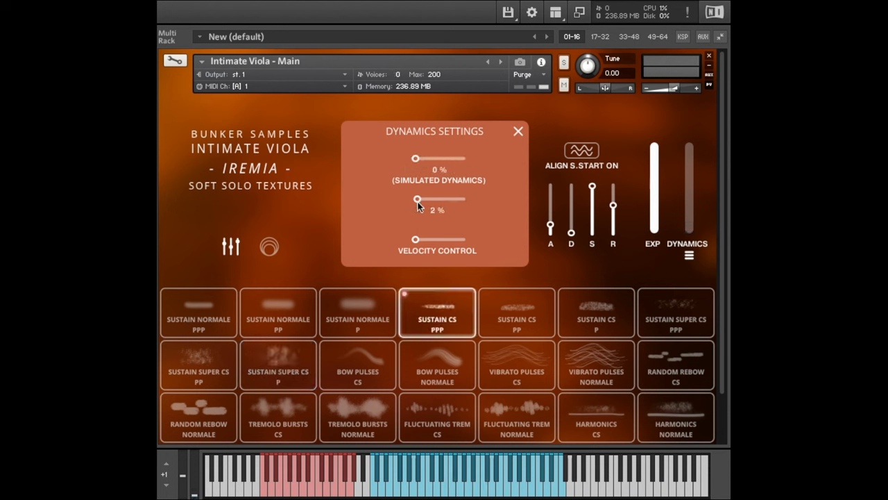
{"action": "left_click_drag", "start_coordinate": [416, 199], "coordinate": [458, 199]}
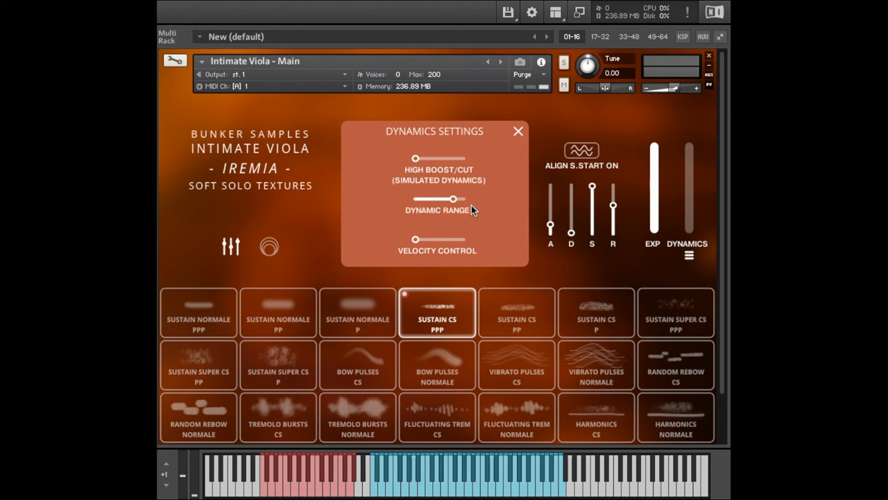
{"action": "left_click_drag", "start_coordinate": [455, 199], "coordinate": [415, 199]}
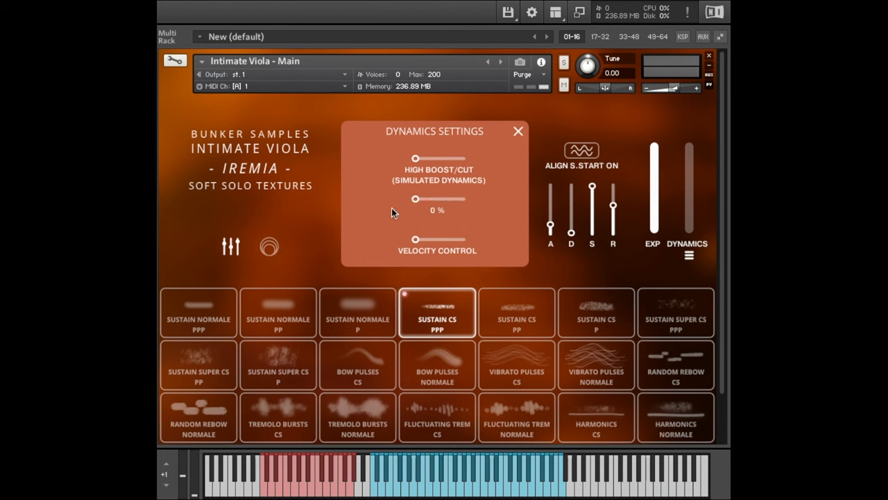
{"action": "left_click_drag", "start_coordinate": [415, 200], "coordinate": [463, 199]}
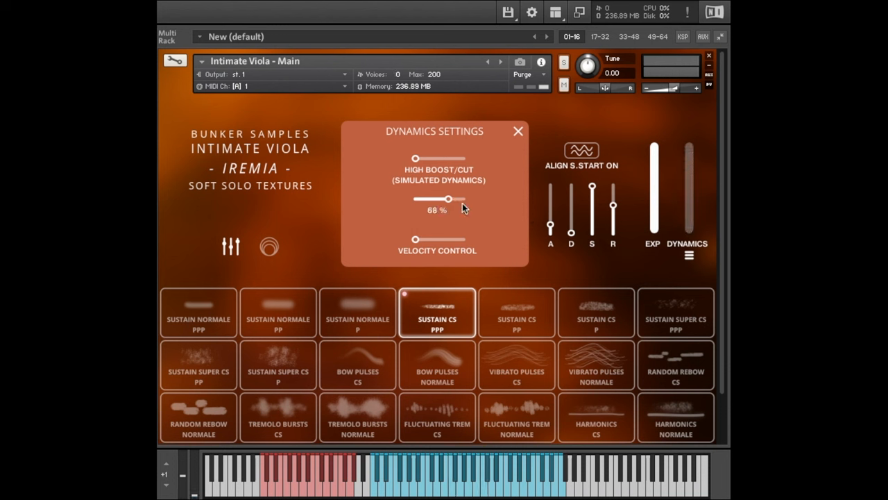
{"action": "left_click_drag", "start_coordinate": [449, 199], "coordinate": [455, 158]}
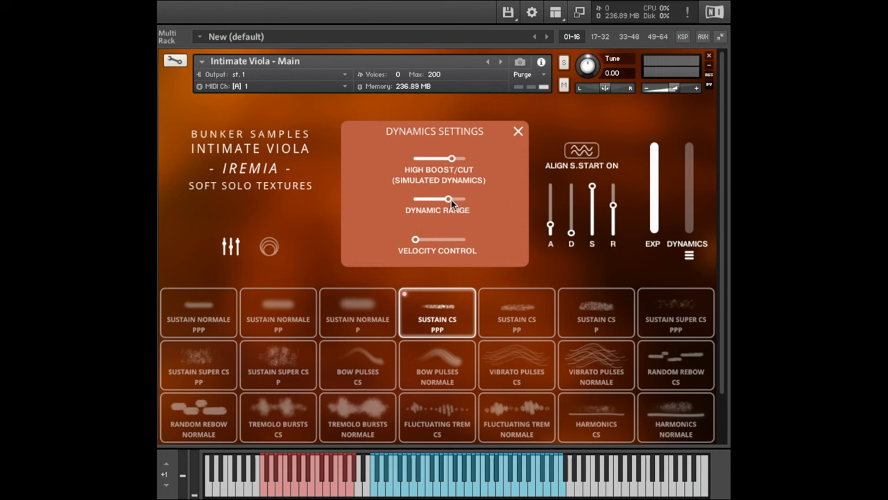
{"action": "mouse_move", "coordinate": [455, 223]}
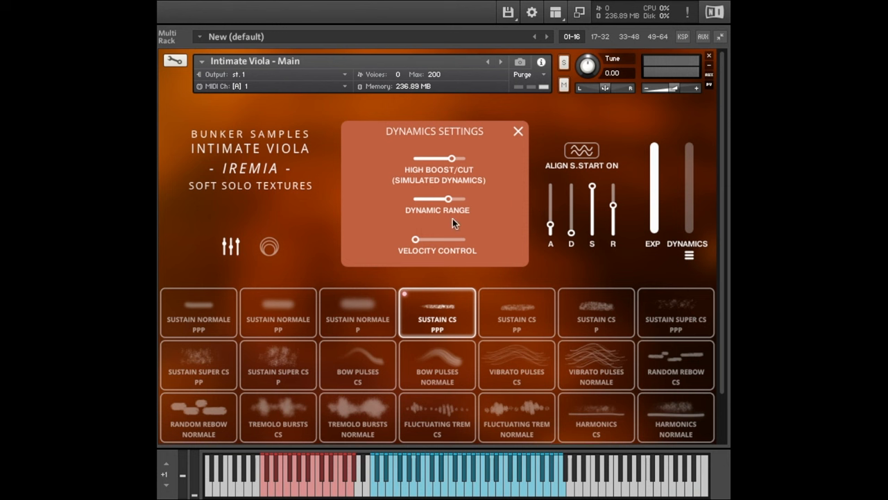
{"action": "mouse_move", "coordinate": [409, 232]}
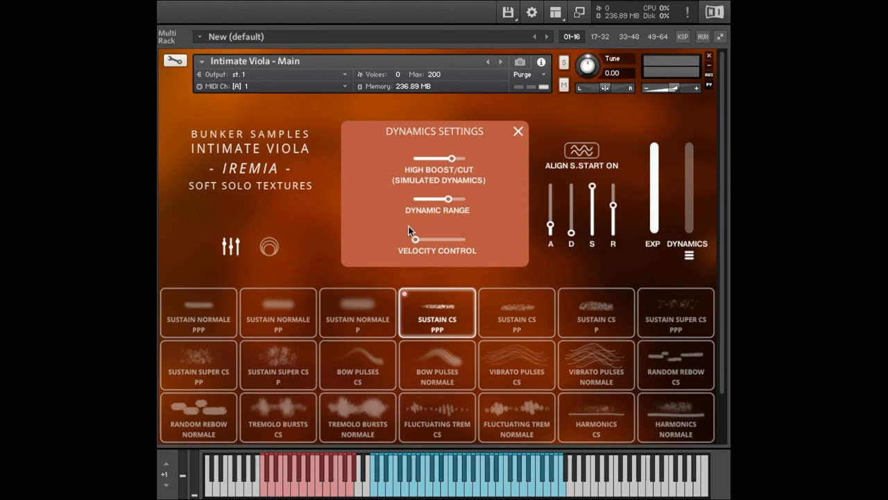
{"action": "mouse_move", "coordinate": [405, 238]}
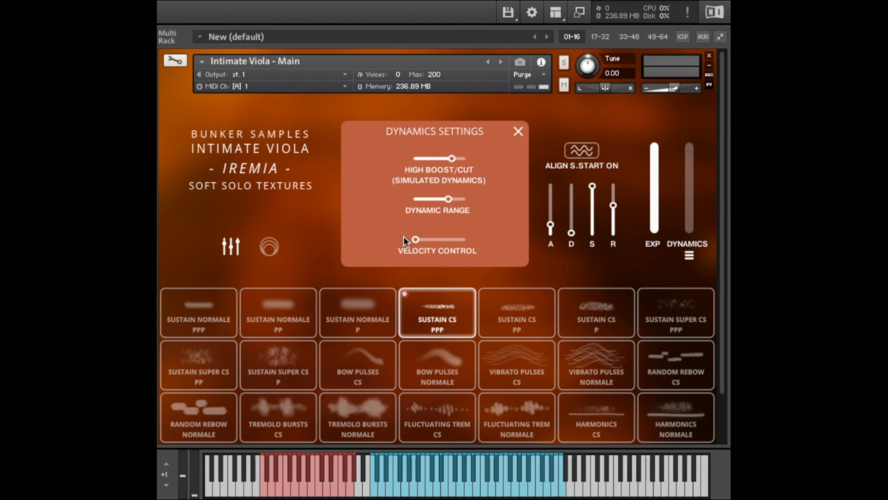
Set the simulated-dynamics Velocity Control slider to about 68.2%.
{"action": "left_click_drag", "start_coordinate": [415, 239], "coordinate": [417, 239]}
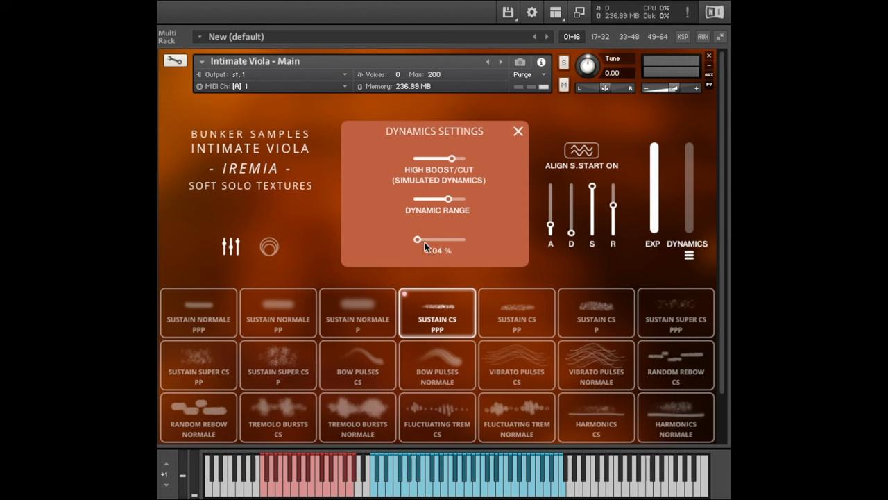
{"action": "left_click_drag", "start_coordinate": [418, 240], "coordinate": [457, 239]}
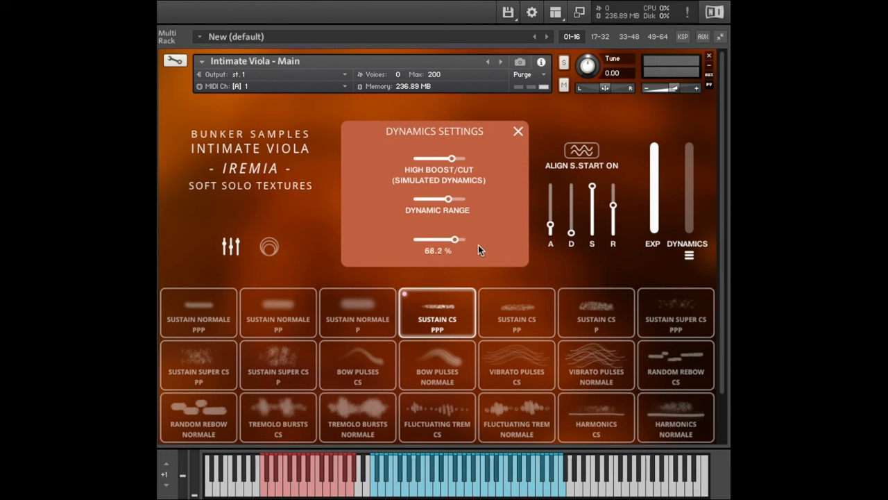
{"action": "left_click_drag", "start_coordinate": [454, 240], "coordinate": [450, 239]}
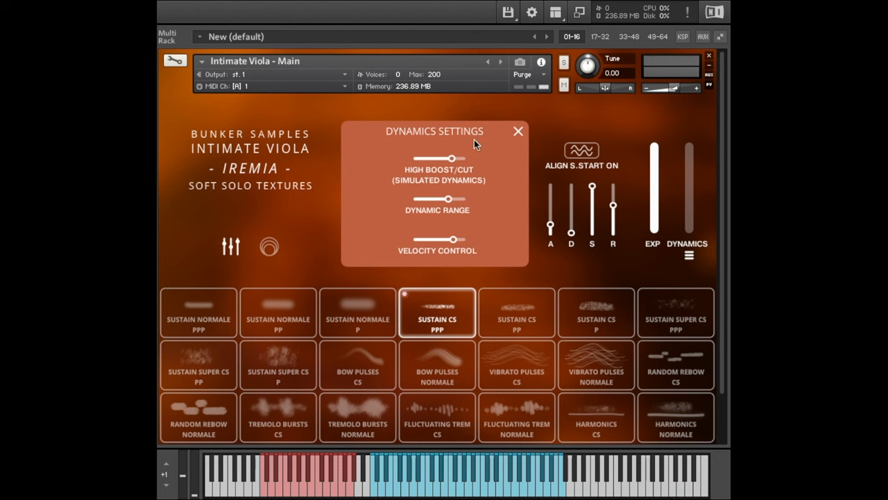
Close the Dynamics Settings panel to return to the microphone mix faders.
{"action": "left_click", "coordinate": [518, 131]}
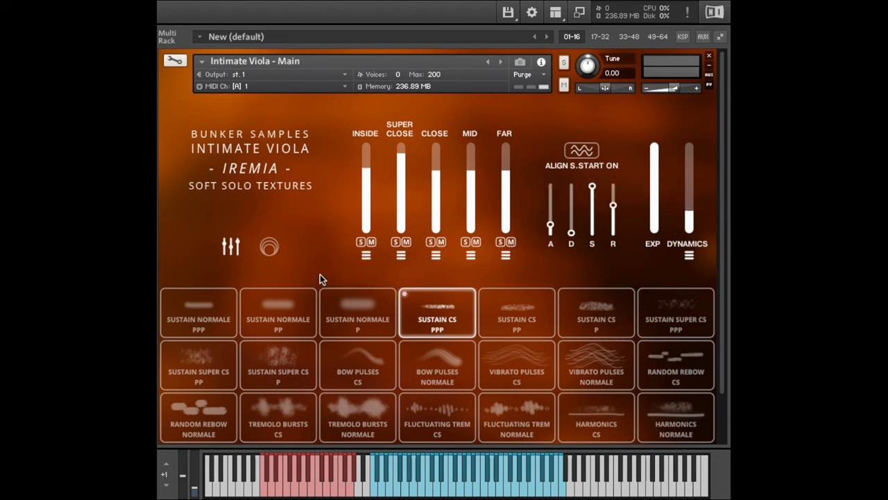
Play notes through Bow Pulses CS and Bow Pulses Normale, ending on Vibrato Pulses CS.
{"action": "left_click", "coordinate": [357, 364]}
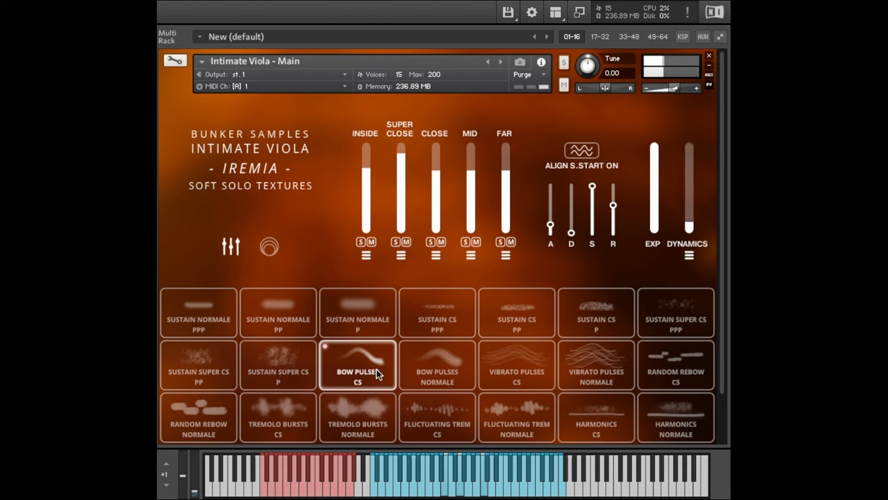
{"action": "left_click", "coordinate": [437, 364]}
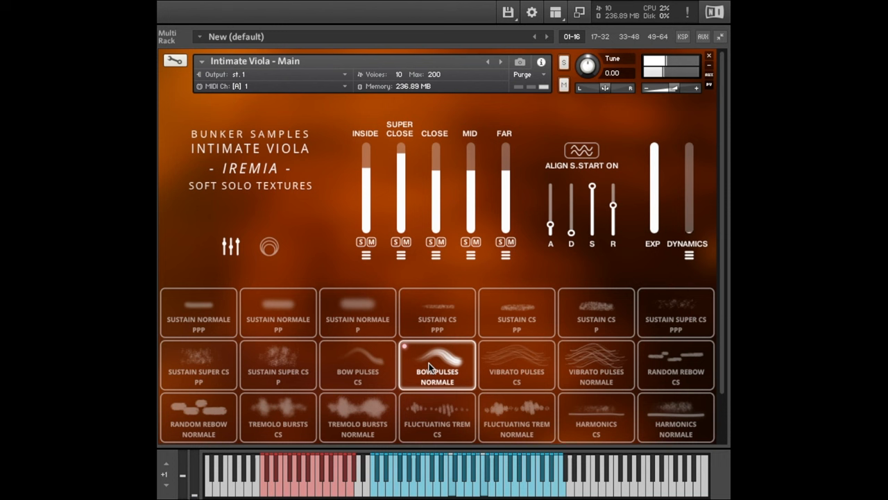
{"action": "left_click", "coordinate": [516, 364]}
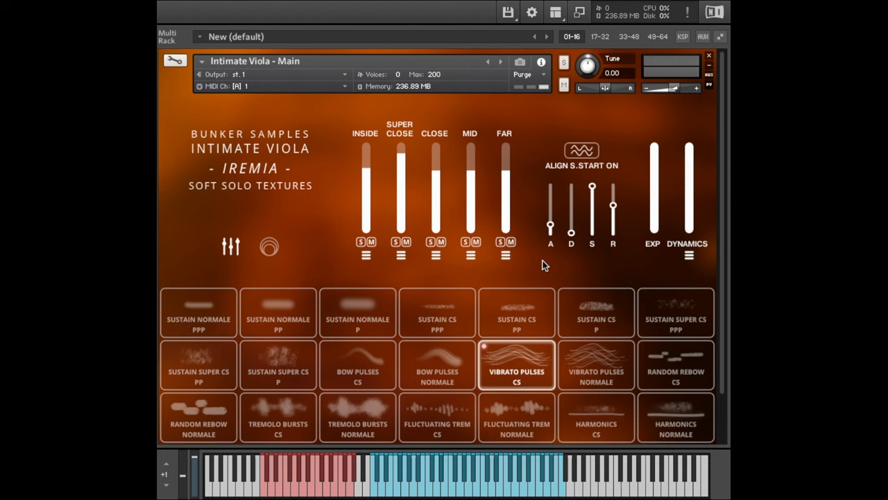
Play notes through Vibrato Pulses Normale and Random Rebow CS, ending on Random Rebow Normale.
{"action": "left_click", "coordinate": [596, 364]}
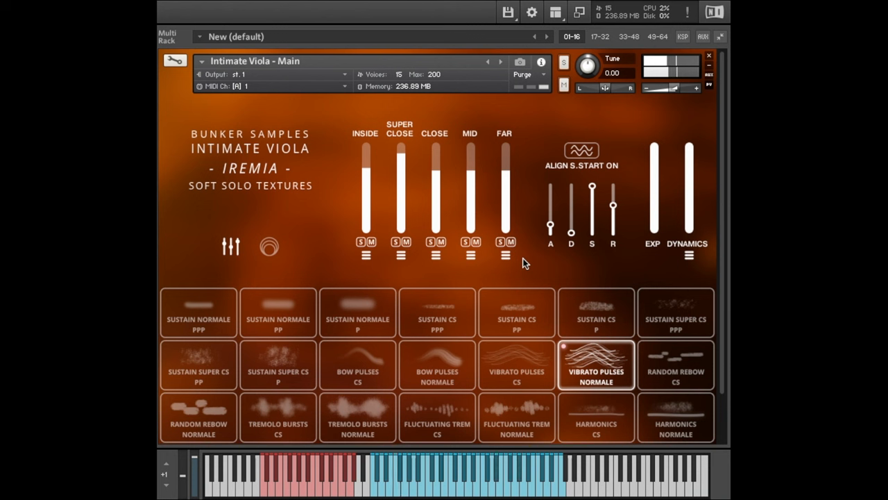
{"action": "left_click", "coordinate": [675, 364]}
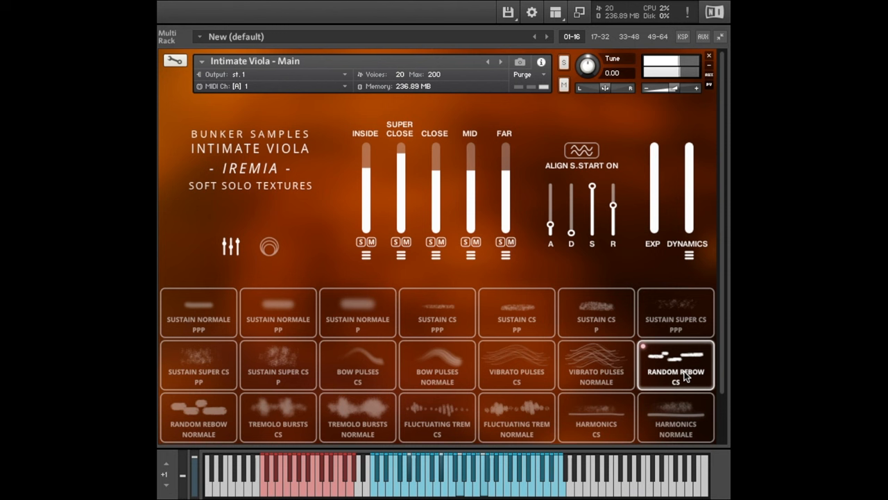
{"action": "left_click", "coordinate": [198, 417]}
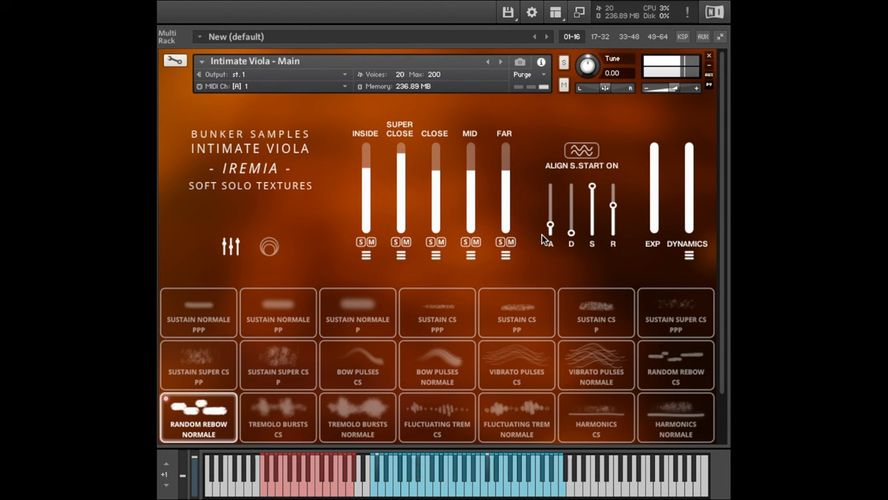
Step through Tremolo Bursts CS/Normale, Fluctuating Trem Normale and Harmonics CS articulation tiles.
{"action": "left_click", "coordinate": [278, 417]}
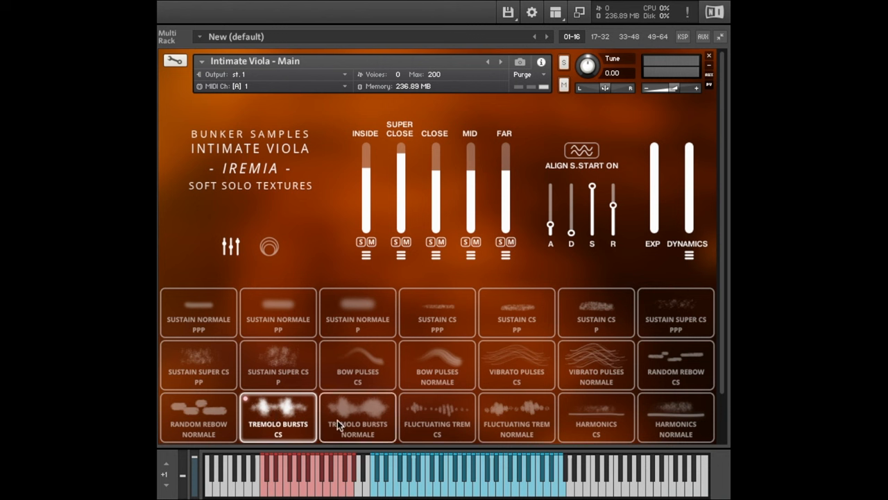
{"action": "left_click", "coordinate": [357, 416]}
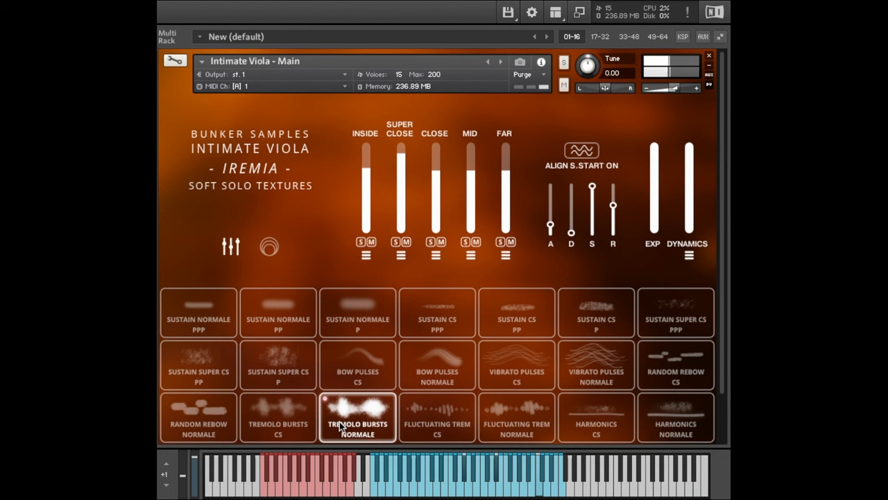
{"action": "left_click", "coordinate": [437, 418]}
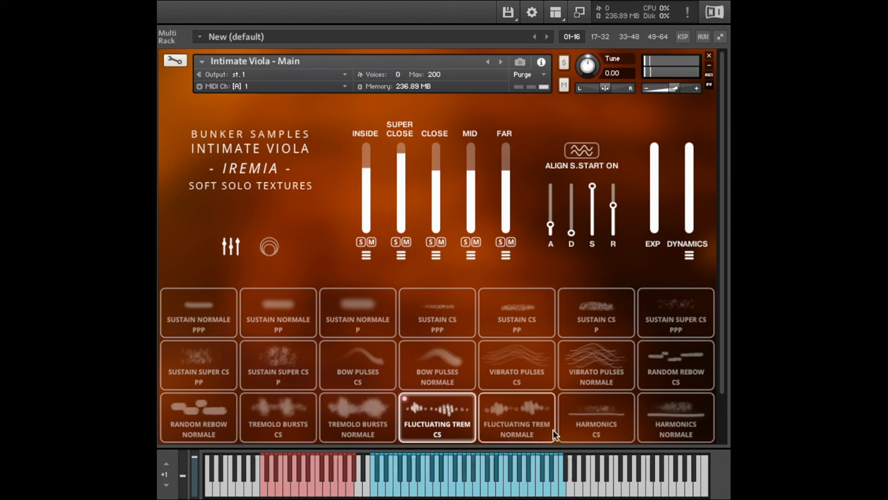
{"action": "left_click", "coordinate": [517, 417]}
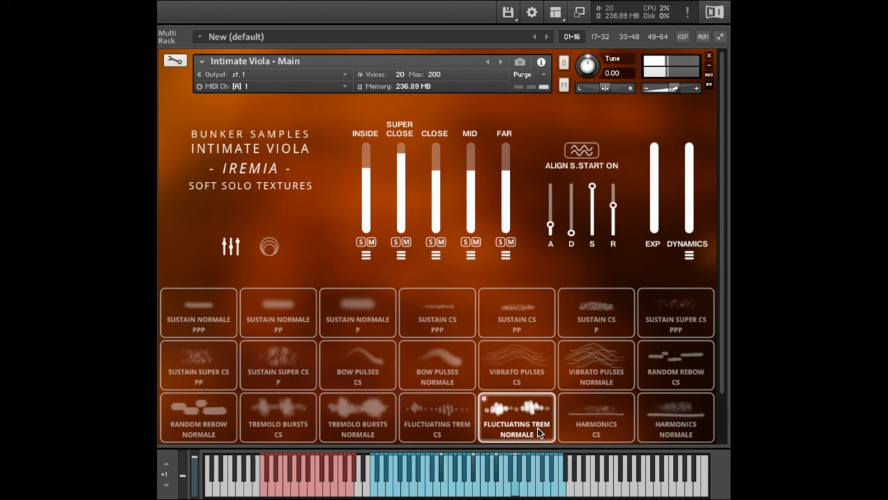
{"action": "left_click", "coordinate": [595, 417]}
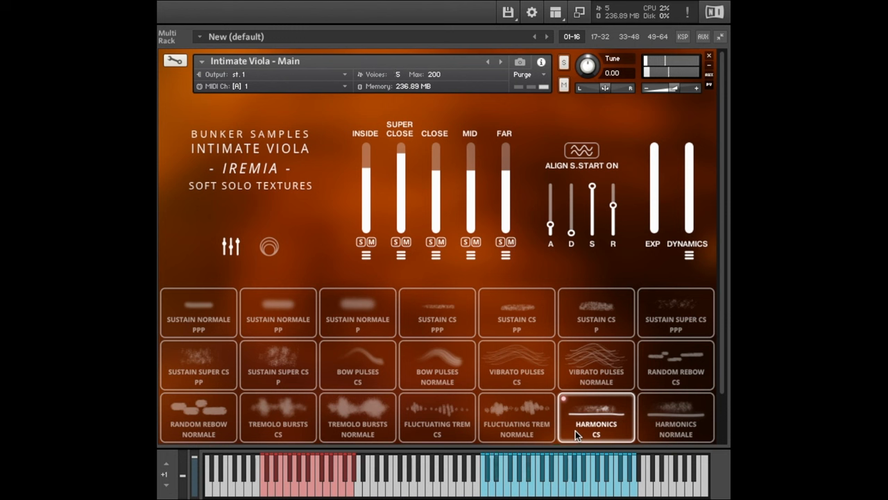
{"action": "left_click", "coordinate": [675, 416]}
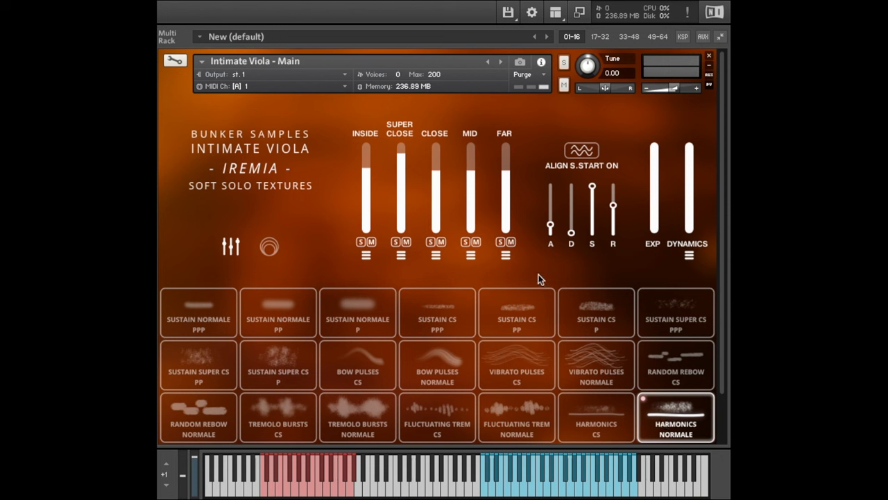
Choose Bow Pulses Normale, lengthen the envelope attack, and toggle sample-start alignment off and on.
{"action": "left_click", "coordinate": [436, 365]}
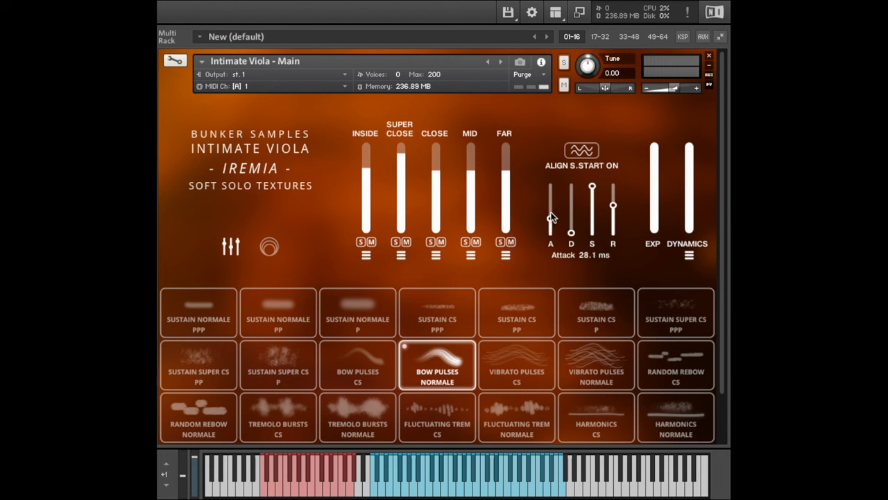
{"action": "left_click_drag", "start_coordinate": [550, 201], "coordinate": [550, 218]}
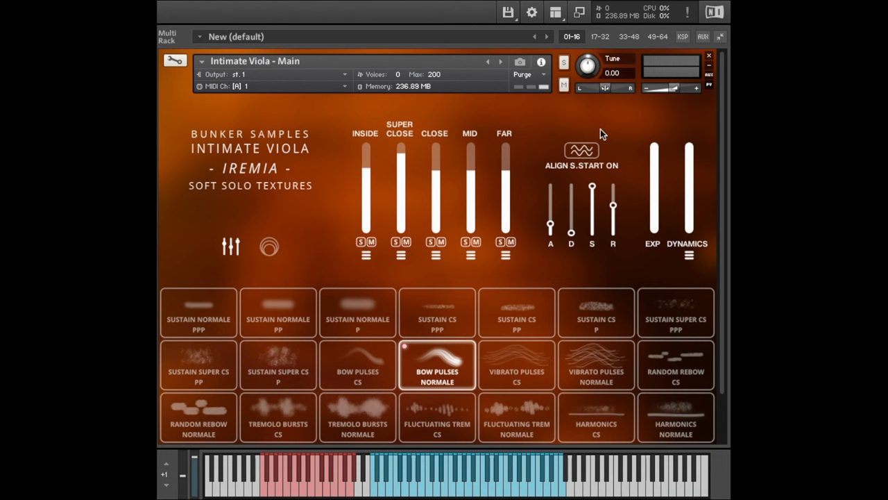
{"action": "left_click", "coordinate": [581, 150]}
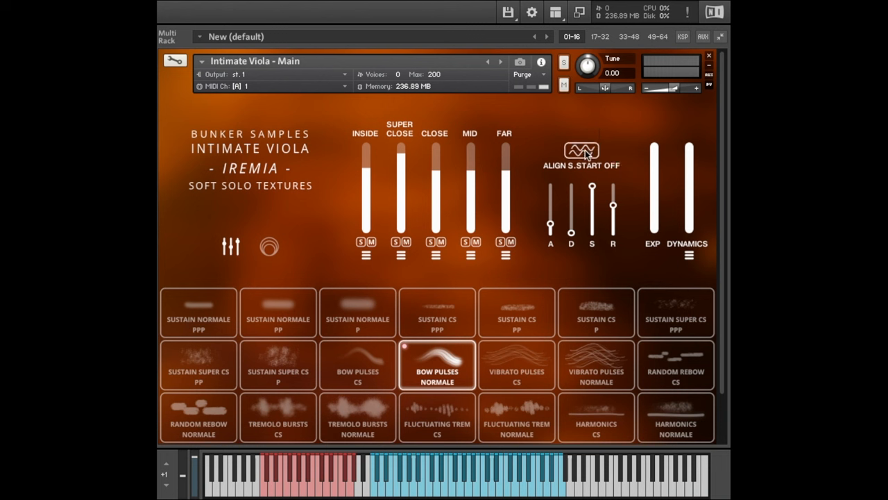
{"action": "left_click", "coordinate": [582, 150]}
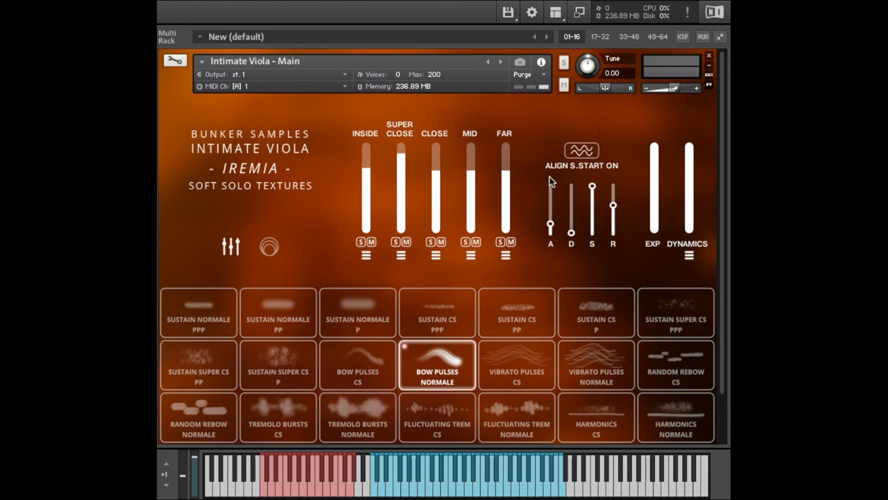
{"action": "mouse_move", "coordinate": [423, 120]}
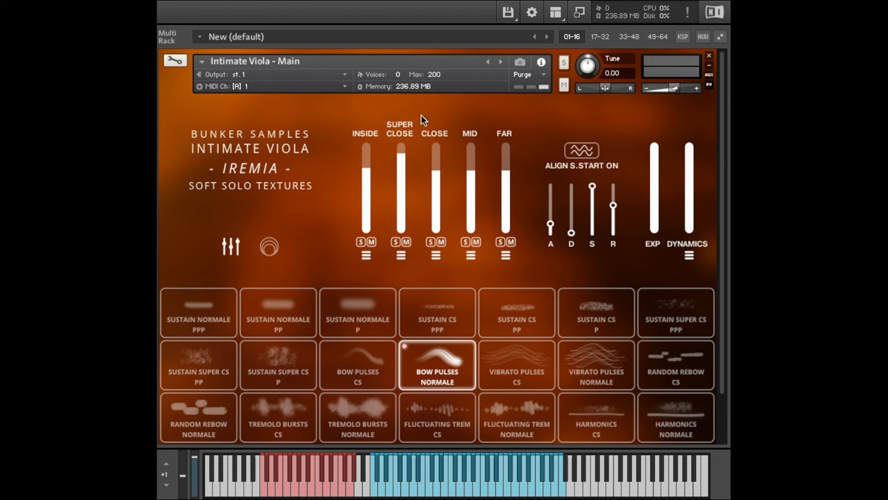
{"action": "mouse_move", "coordinate": [462, 116]}
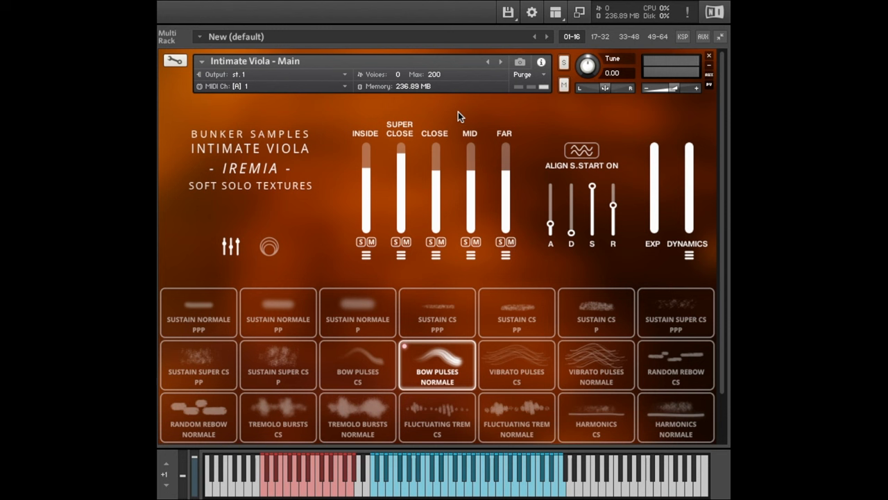
{"action": "mouse_move", "coordinate": [520, 116]}
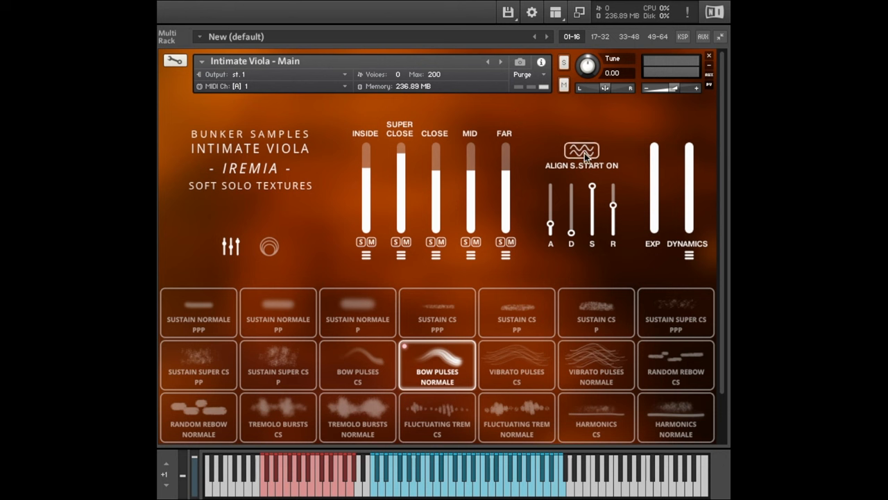
{"action": "mouse_move", "coordinate": [595, 151]}
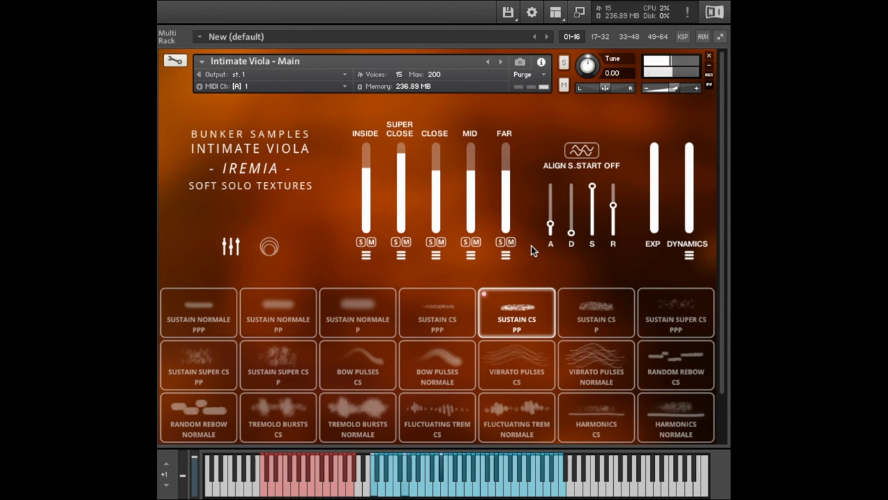
Compare sample-start alignment again, leaving it switched off.
{"action": "left_click", "coordinate": [582, 150]}
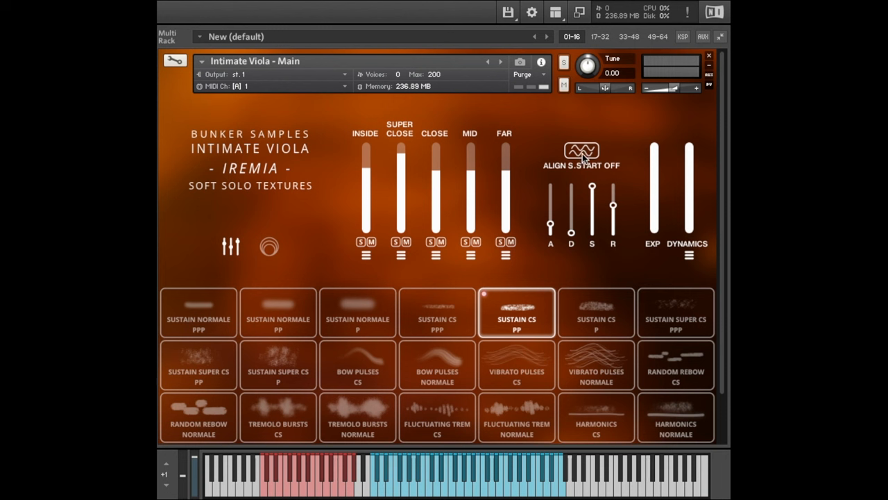
{"action": "left_click", "coordinate": [582, 149]}
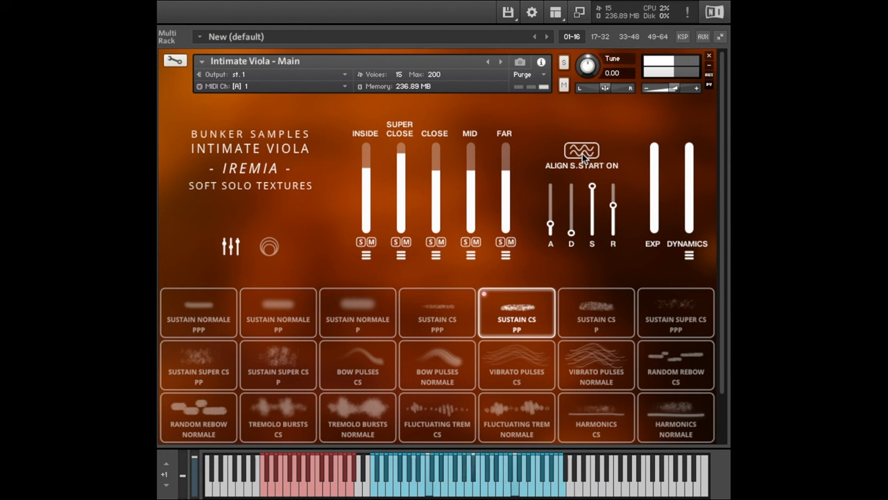
{"action": "left_click", "coordinate": [582, 149]}
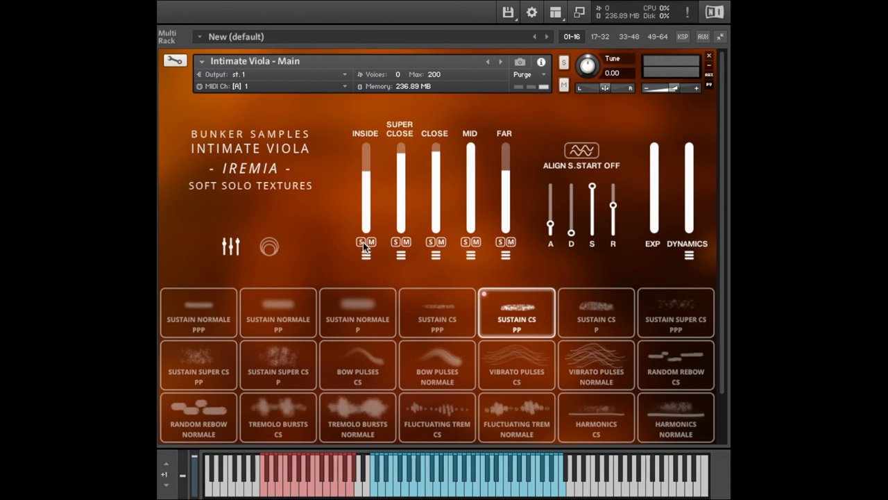
Raise and solo the Inside mic at 5.2 dB, pick Bow Pulses CS, then lower Inside.
{"action": "left_click_drag", "start_coordinate": [366, 180], "coordinate": [366, 149]}
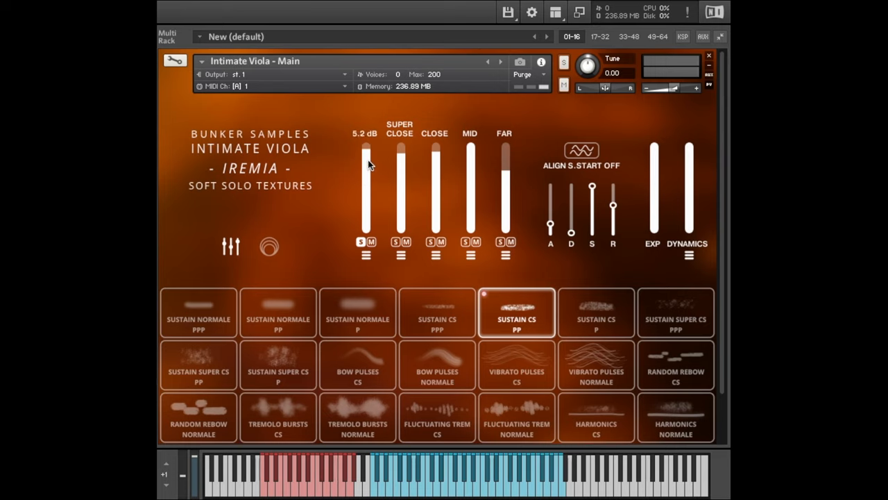
{"action": "left_click", "coordinate": [278, 312]}
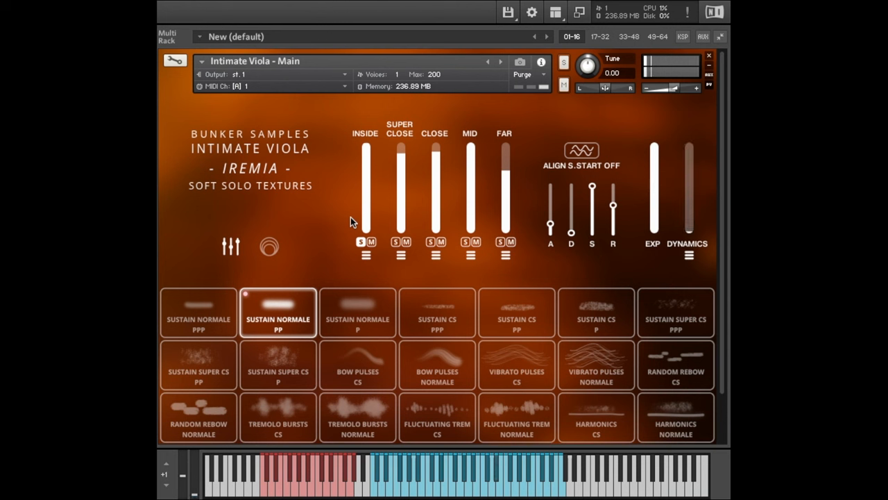
{"action": "left_click", "coordinate": [358, 364]}
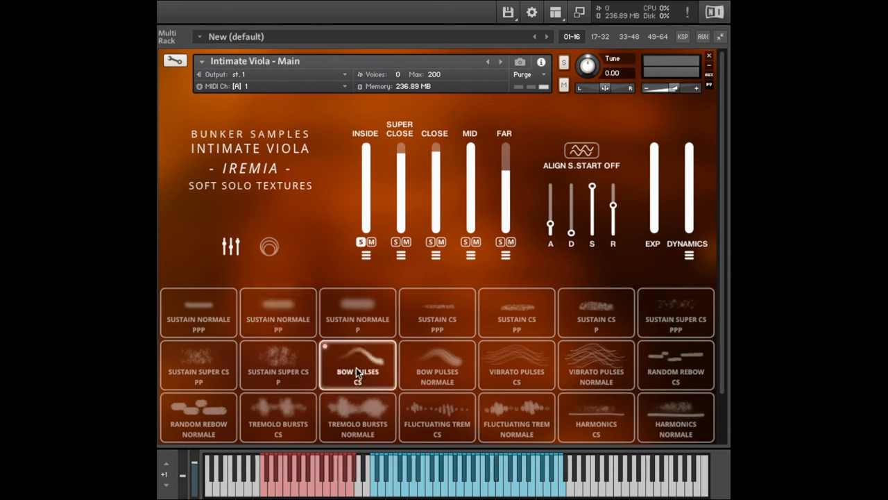
{"action": "left_click", "coordinate": [358, 364]}
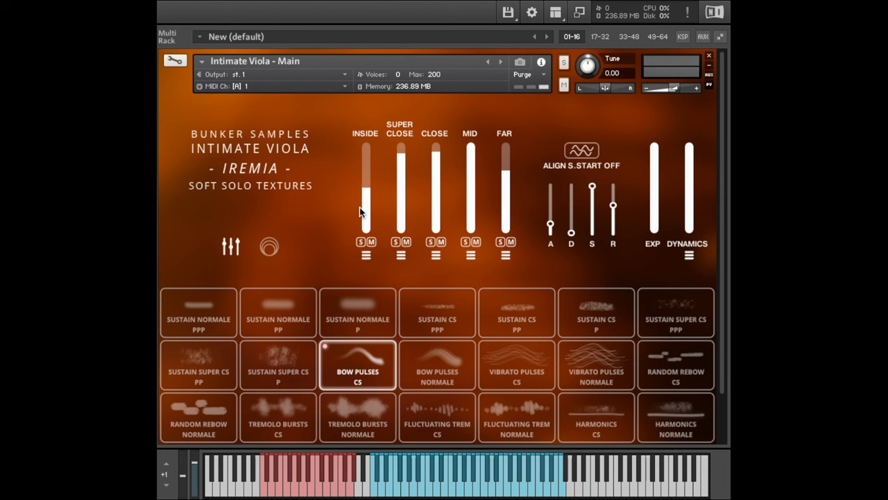
{"action": "left_click", "coordinate": [396, 242]}
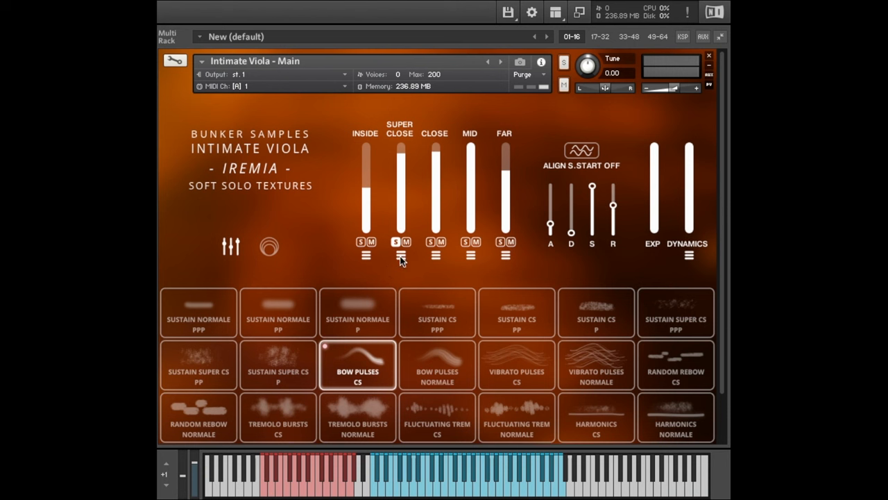
Raise the delay sends for the Super Close and Mid microphones in their mic settings.
{"action": "left_click", "coordinate": [399, 255]}
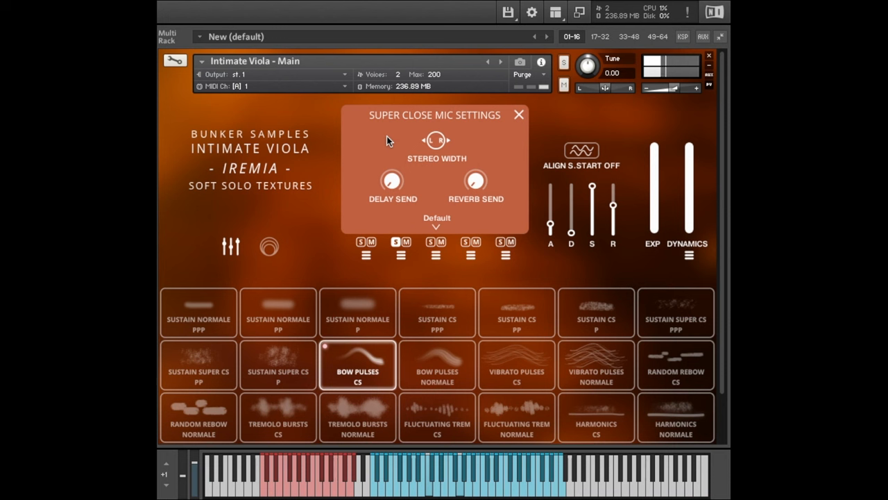
{"action": "mouse_move", "coordinate": [443, 148]}
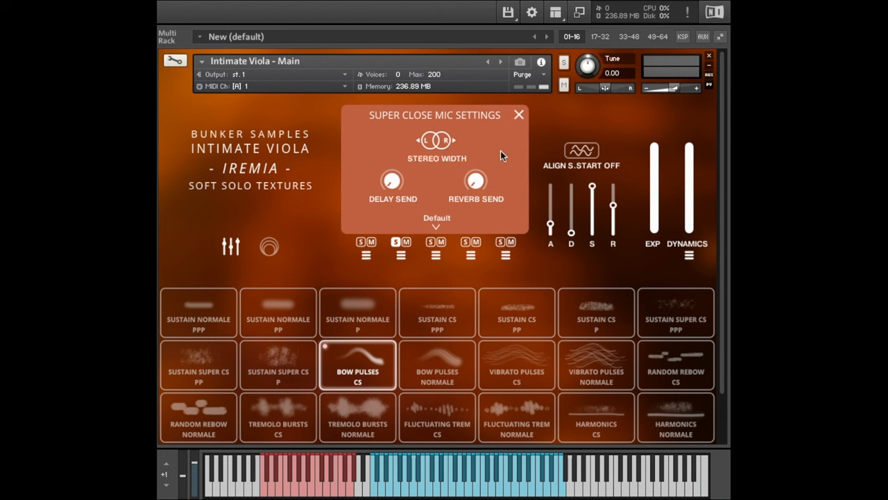
{"action": "mouse_move", "coordinate": [399, 178]}
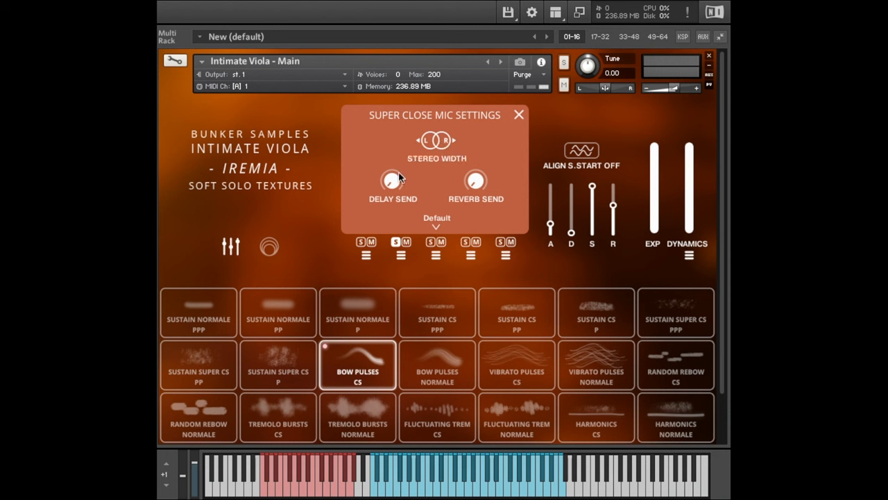
{"action": "left_click_drag", "start_coordinate": [392, 181], "coordinate": [399, 160]}
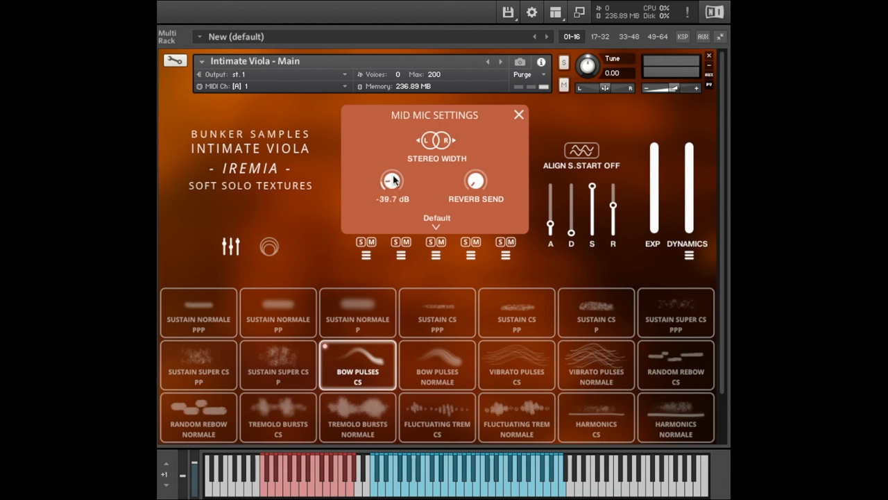
{"action": "left_click_drag", "start_coordinate": [392, 182], "coordinate": [479, 263]}
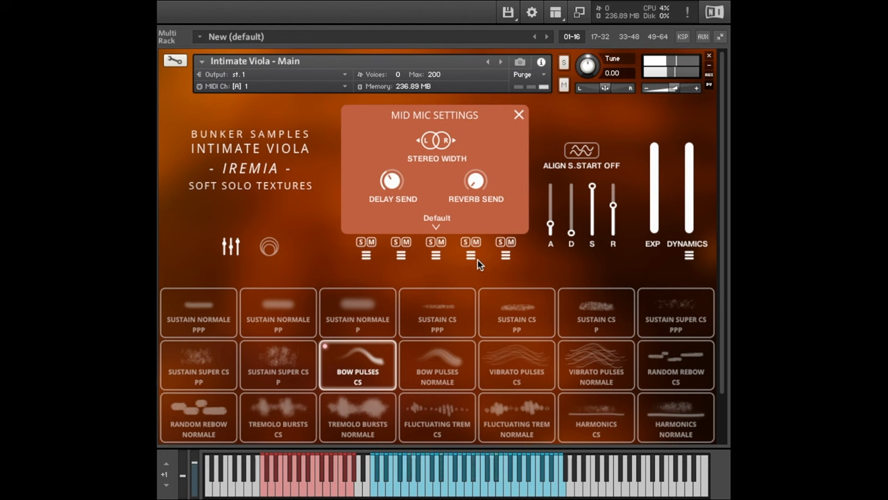
{"action": "mouse_move", "coordinate": [359, 226]}
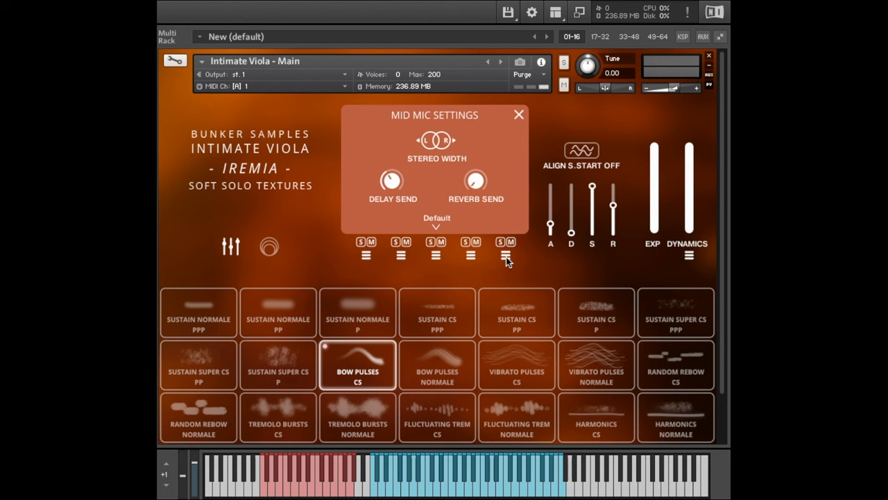
{"action": "left_click", "coordinate": [475, 256]}
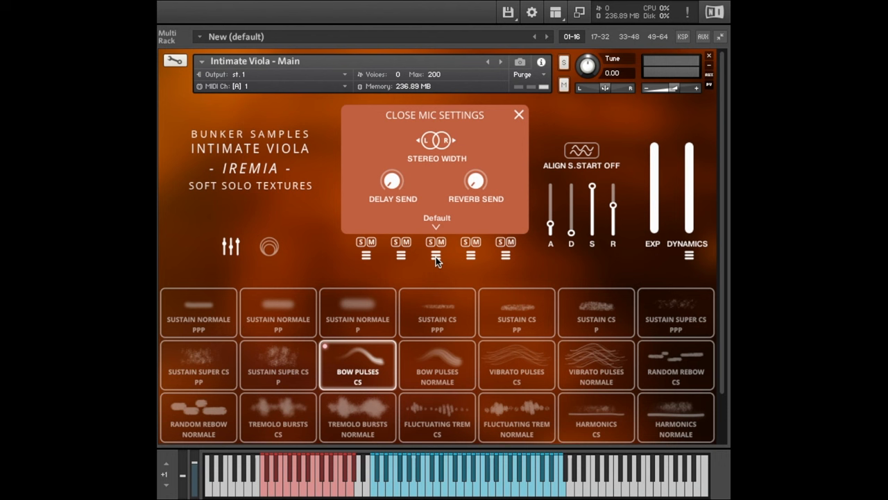
{"action": "mouse_move", "coordinate": [444, 259]}
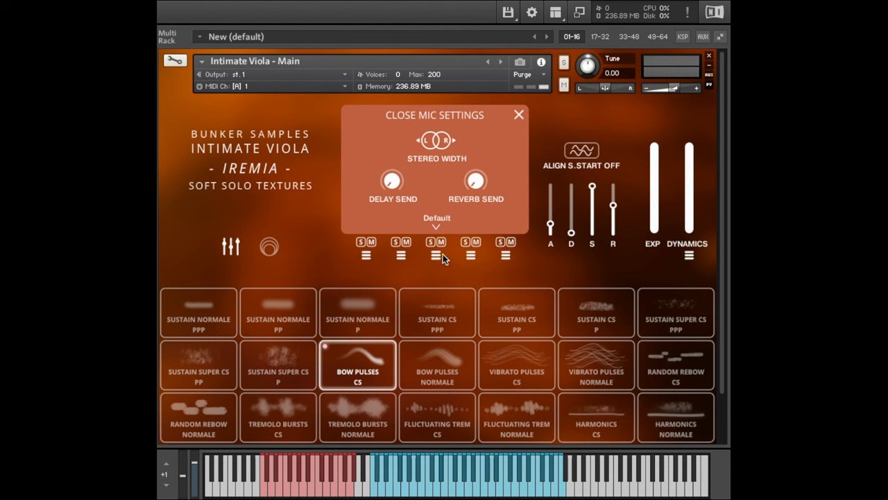
Show the instrument's output channels mixer below the viola.
{"action": "left_click", "coordinate": [437, 222]}
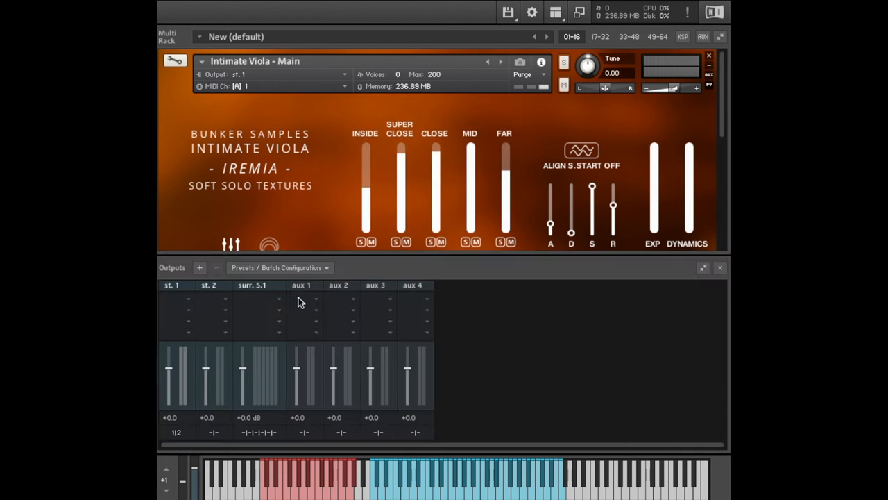
Add stereo output channel st.4, then reopen the close mic's output routing list.
{"action": "left_click", "coordinate": [199, 268]}
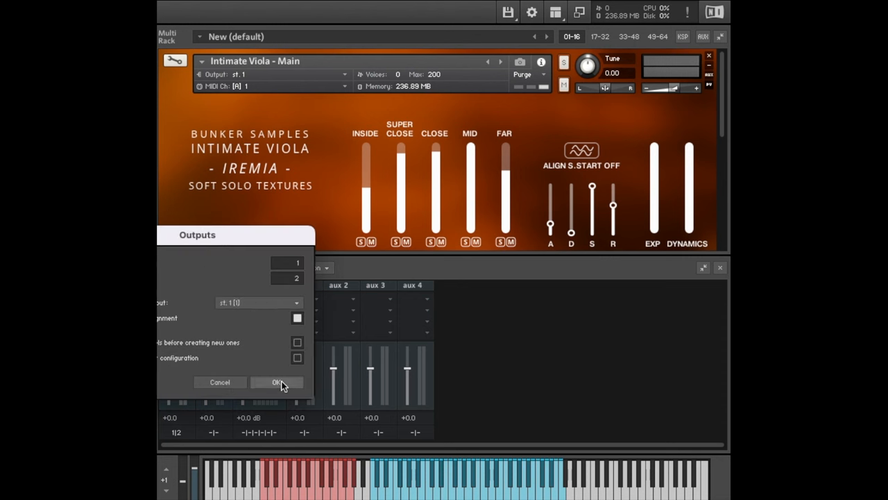
{"action": "left_click", "coordinate": [277, 382]}
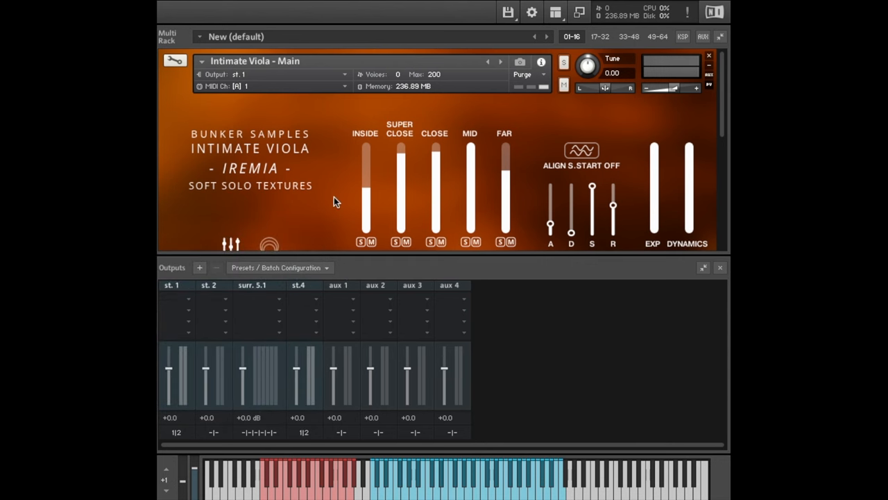
{"action": "mouse_move", "coordinate": [720, 268]}
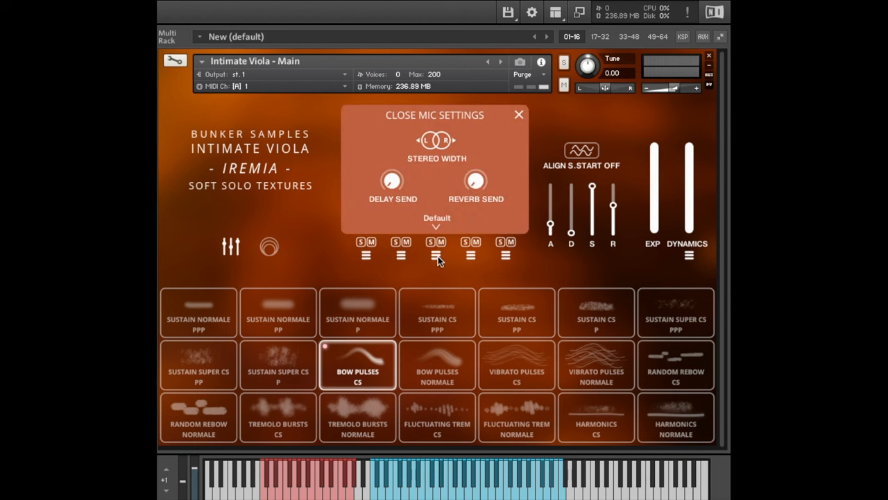
{"action": "left_click", "coordinate": [436, 222]}
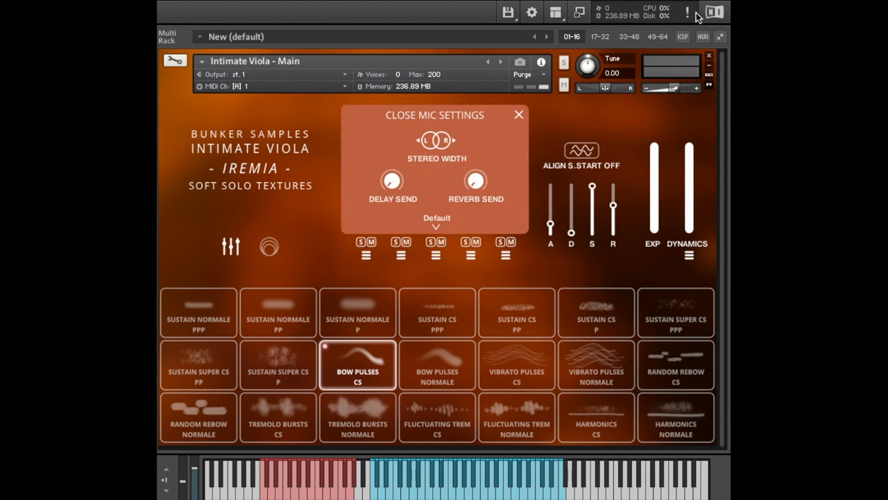
{"action": "left_click", "coordinate": [518, 114]}
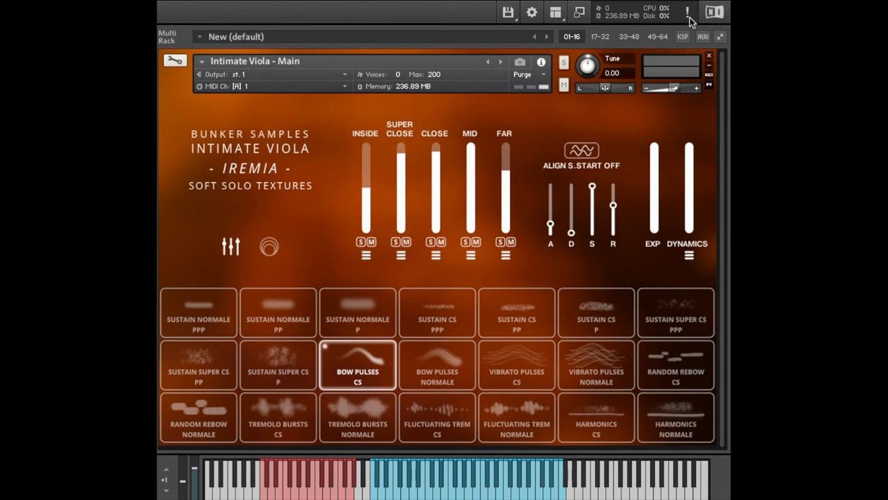
{"action": "left_click", "coordinate": [437, 222]}
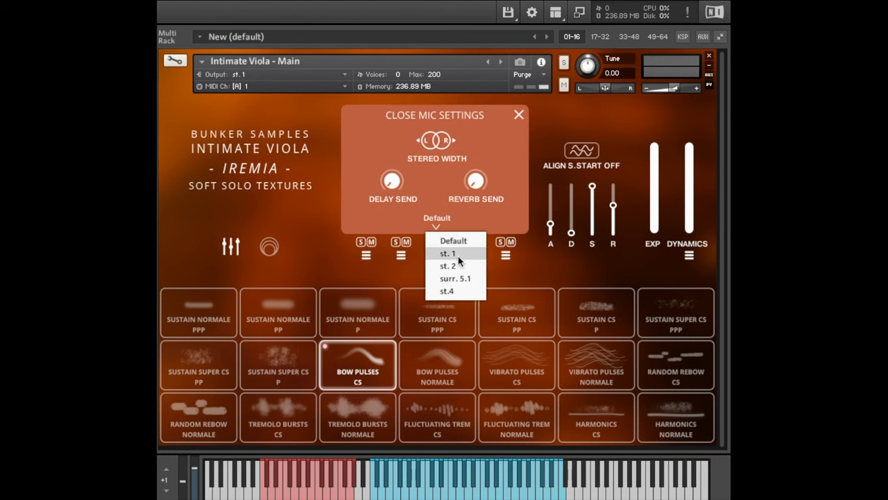
Pick an output destination for the close mic from its routing list.
{"action": "left_click", "coordinate": [436, 240]}
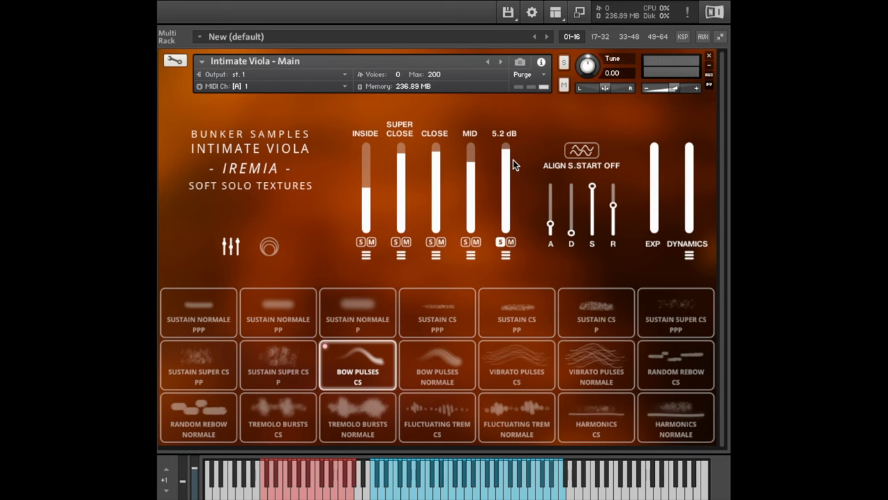
{"action": "mouse_move", "coordinate": [528, 285]}
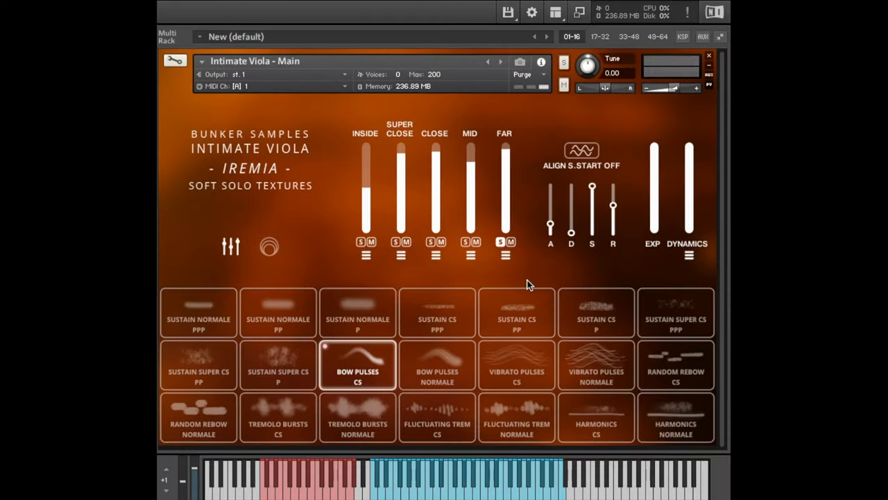
{"action": "mouse_move", "coordinate": [516, 312]}
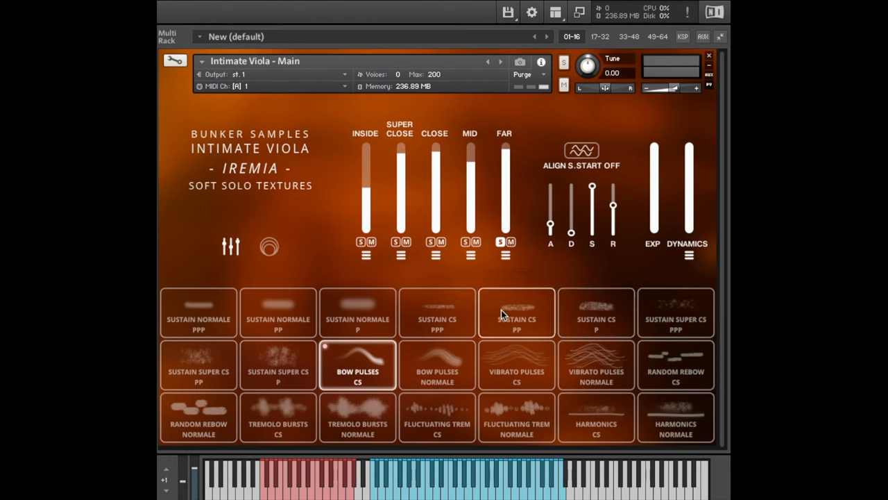
Audition the Sustain CS P articulation of the crossfade patch.
{"action": "left_click", "coordinate": [517, 312]}
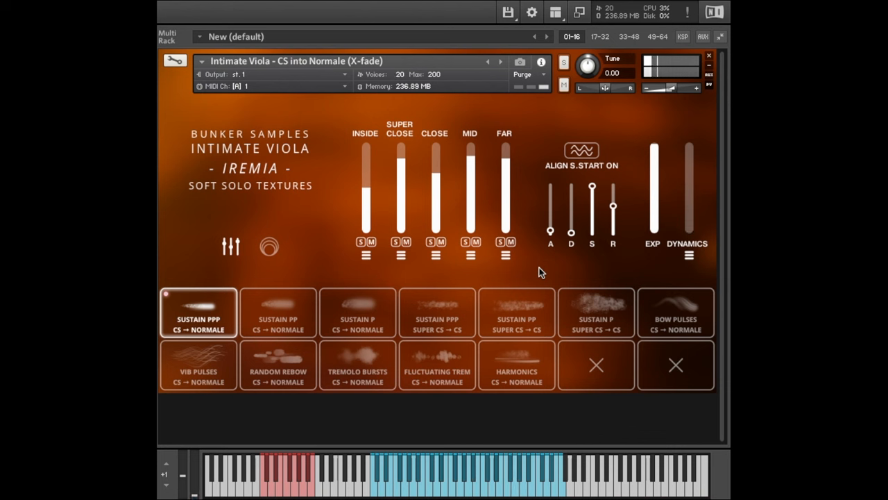
Set the Dynamics High Boost/Cut to 70% and close the dynamics settings popup.
{"action": "left_click", "coordinate": [689, 256]}
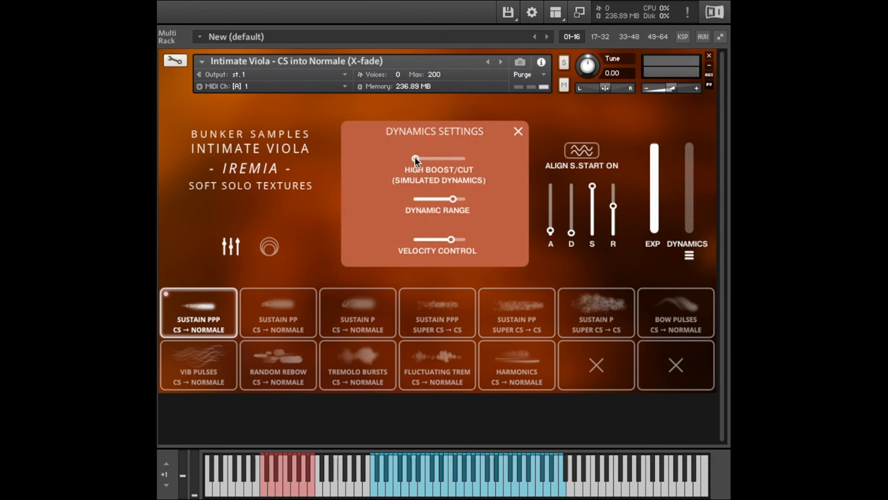
{"action": "left_click_drag", "start_coordinate": [415, 158], "coordinate": [451, 158]}
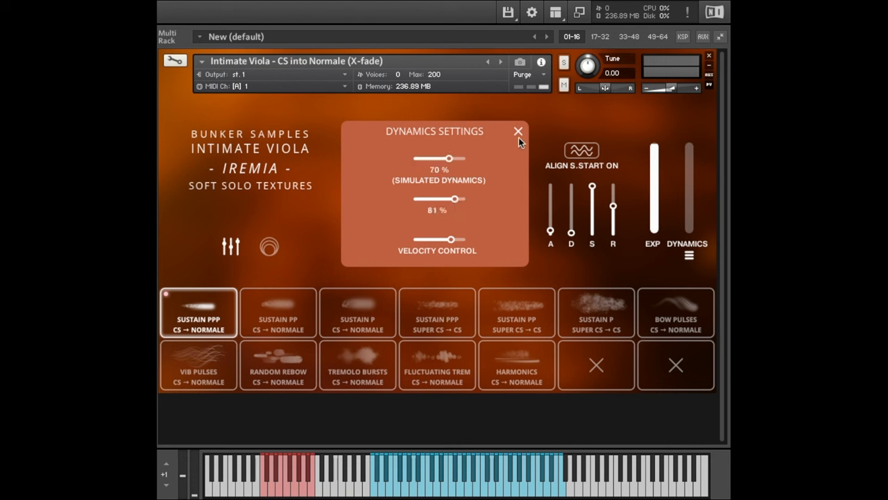
{"action": "left_click", "coordinate": [518, 131]}
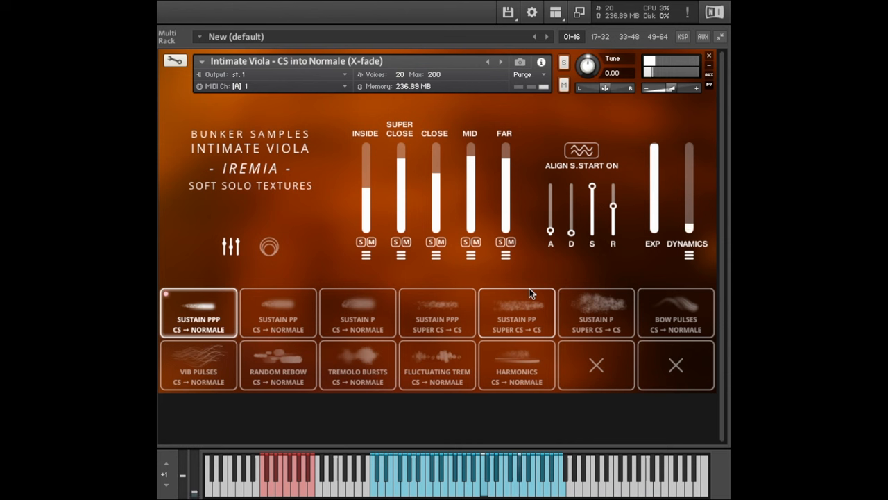
Try Sustain PP CS→Normale with the dynamics fader lowered, then select Sustain PPP Super CS→CS.
{"action": "left_click", "coordinate": [277, 312]}
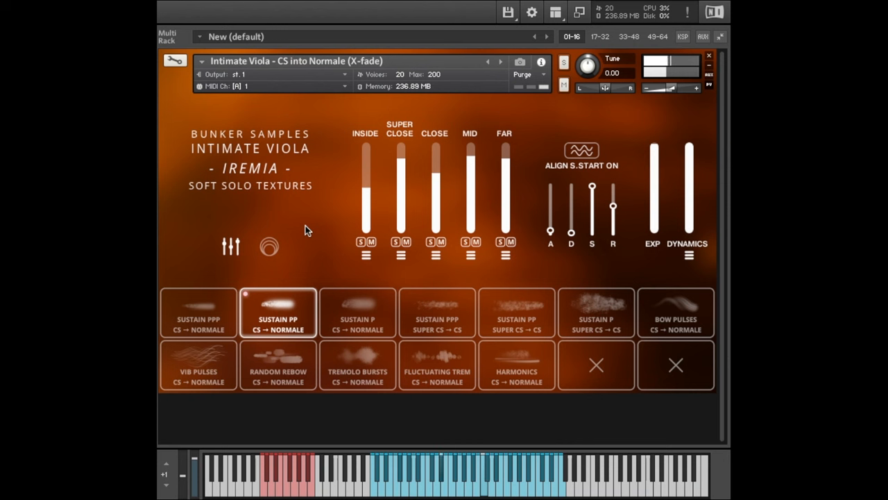
{"action": "left_click_drag", "start_coordinate": [688, 149], "coordinate": [689, 229]}
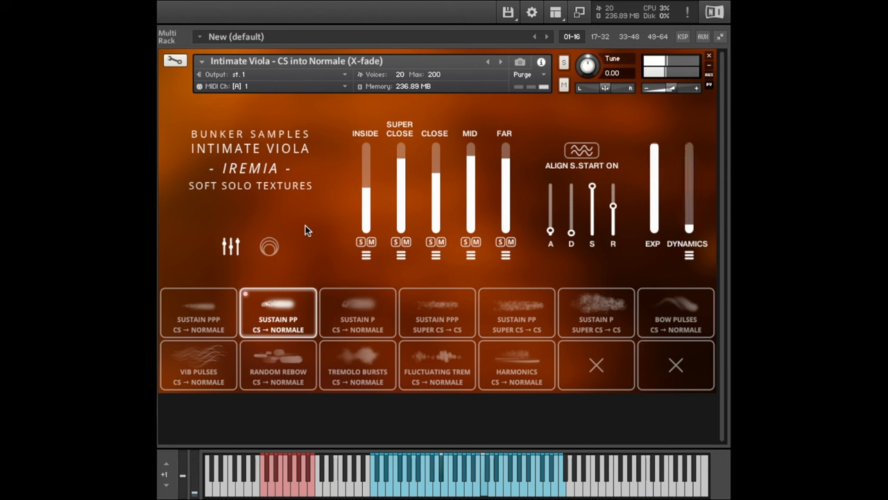
{"action": "left_click", "coordinate": [437, 313]}
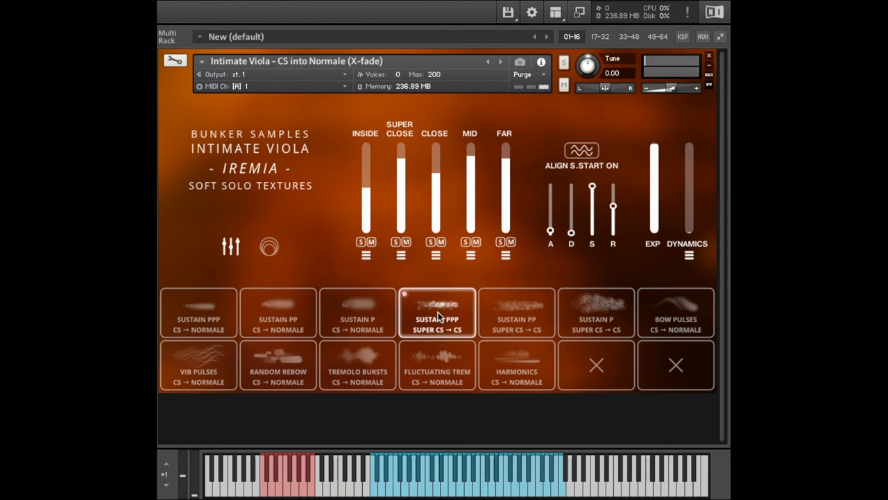
Audition the Sustain PPP Super CS → CS and Sustain P Super CS → CS articulations.
{"action": "left_click", "coordinate": [596, 312]}
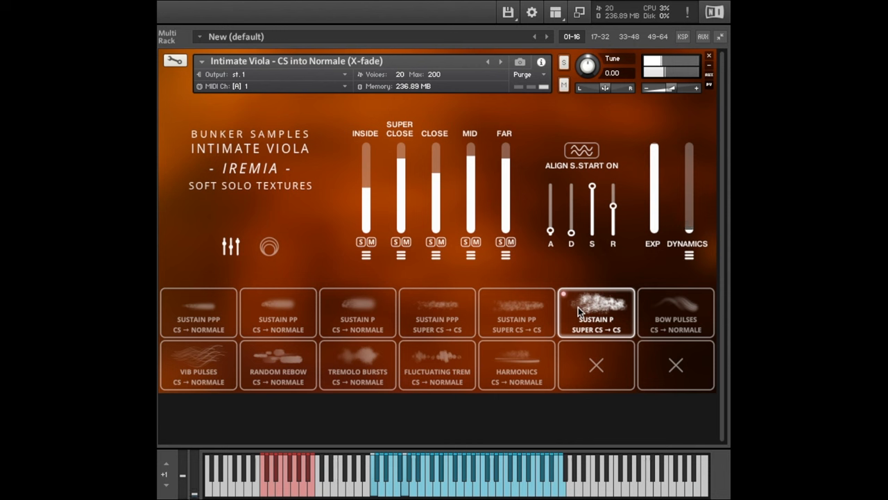
{"action": "left_click", "coordinate": [675, 312]}
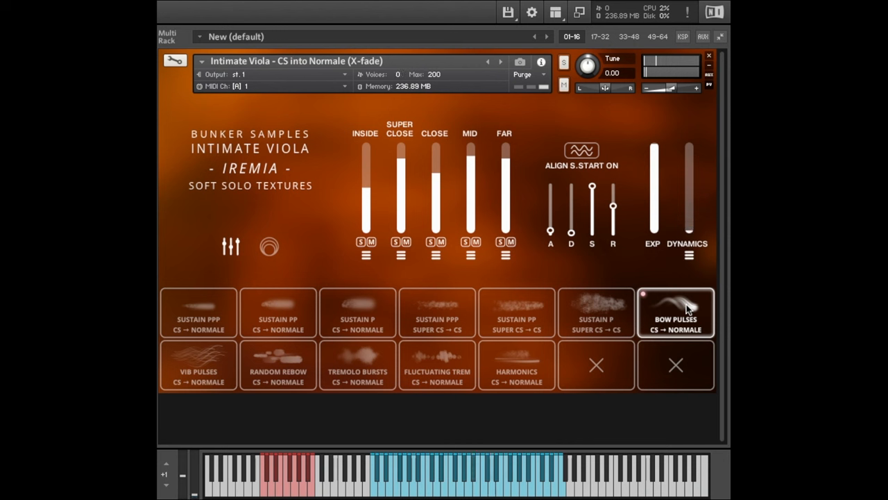
Audition Bow Pulses CS → Normale, Vib Pulses, Random Rebow, Tremolo Bursts and Fluctuating Trem.
{"action": "left_click", "coordinate": [198, 365]}
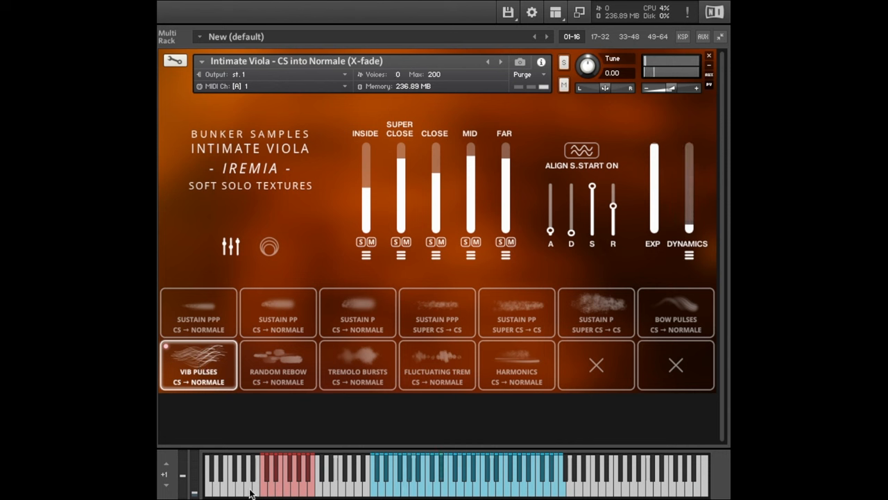
{"action": "left_click", "coordinate": [279, 364]}
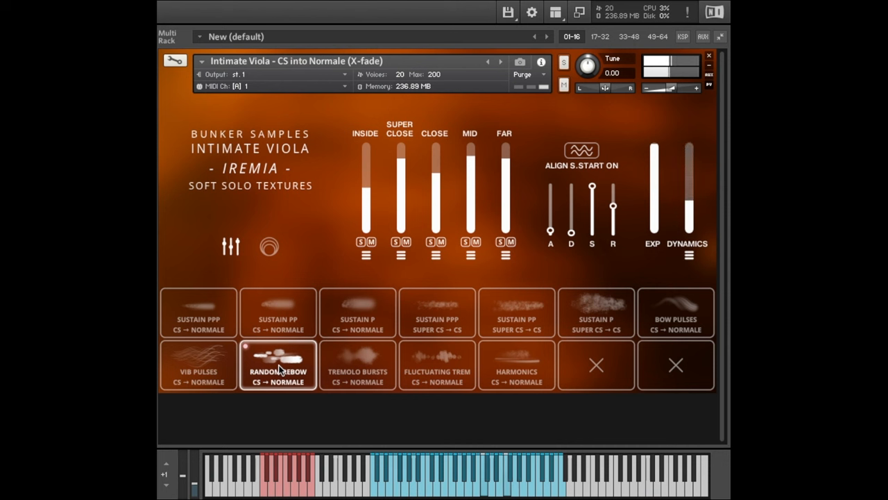
{"action": "left_click", "coordinate": [357, 365]}
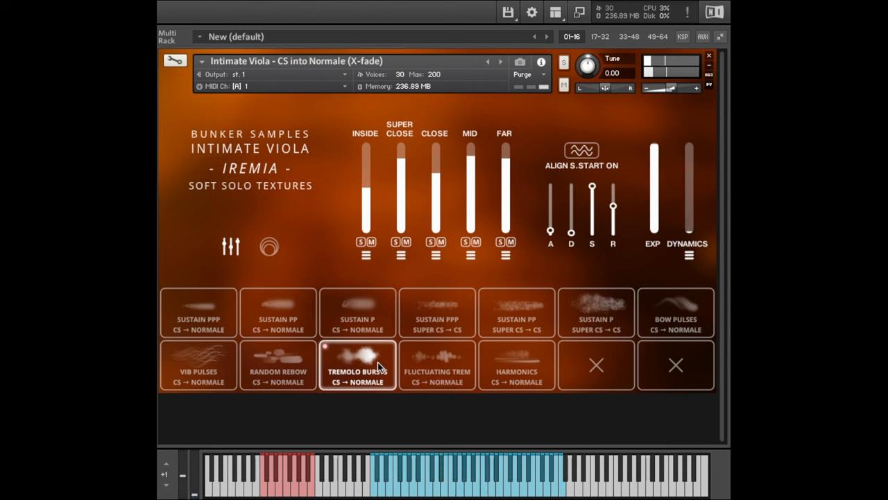
{"action": "left_click", "coordinate": [436, 365]}
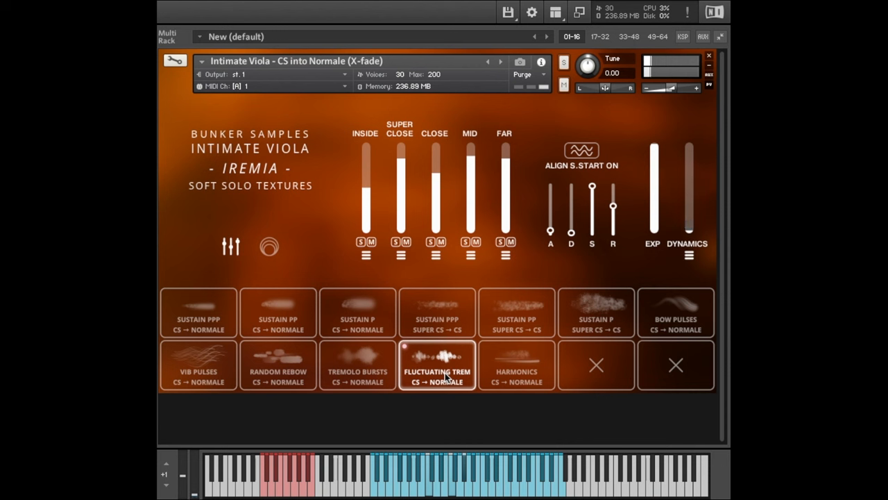
{"action": "left_click", "coordinate": [516, 366]}
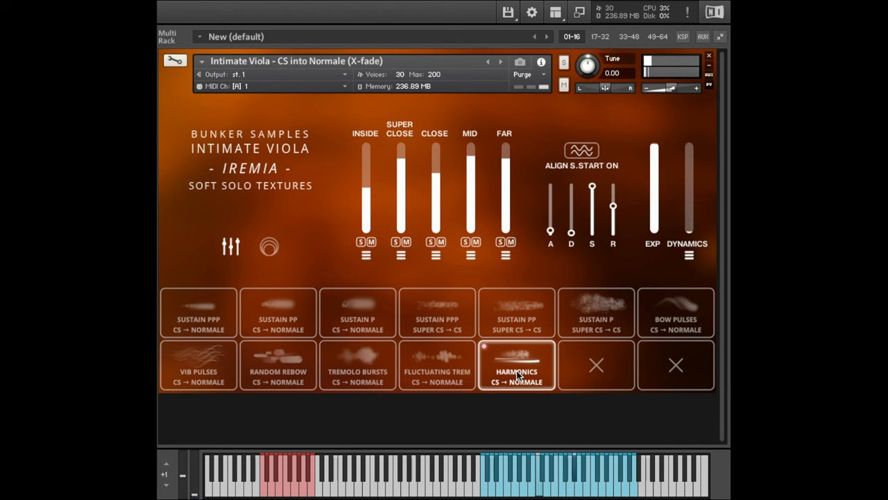
{"action": "left_click_drag", "start_coordinate": [689, 222], "coordinate": [689, 150]}
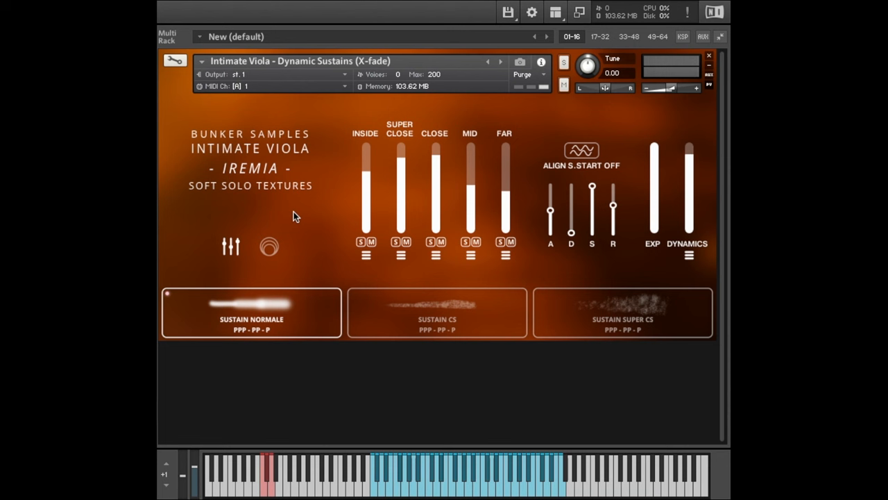
Audition the Sustain CS and Sustain Super CS articulations of Dynamic Sustains.
{"action": "left_click", "coordinate": [437, 309]}
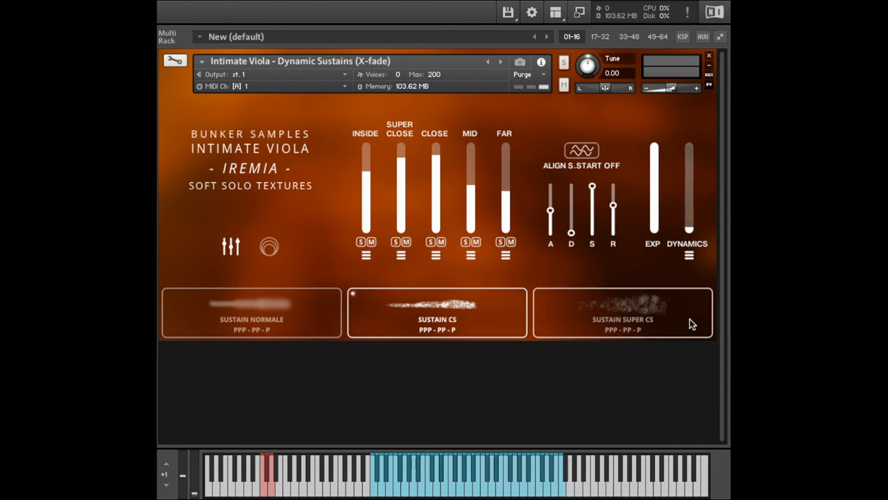
{"action": "left_click", "coordinate": [622, 313]}
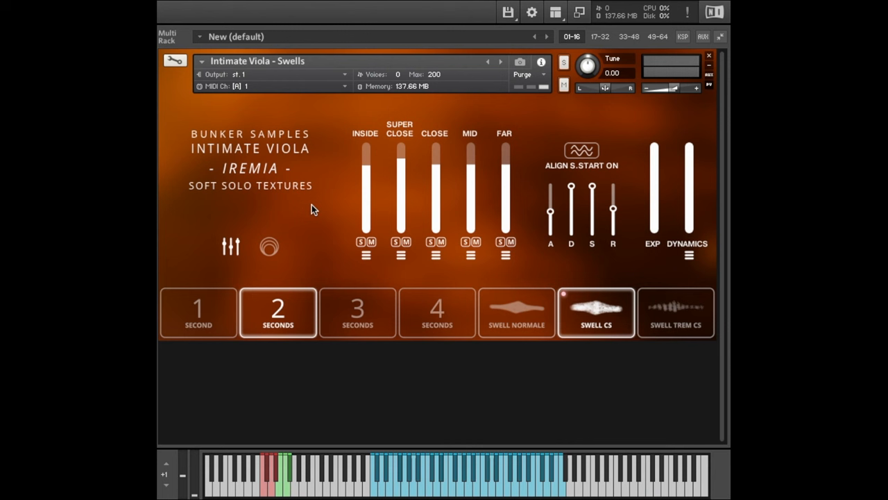
{"action": "mouse_move", "coordinate": [315, 335]}
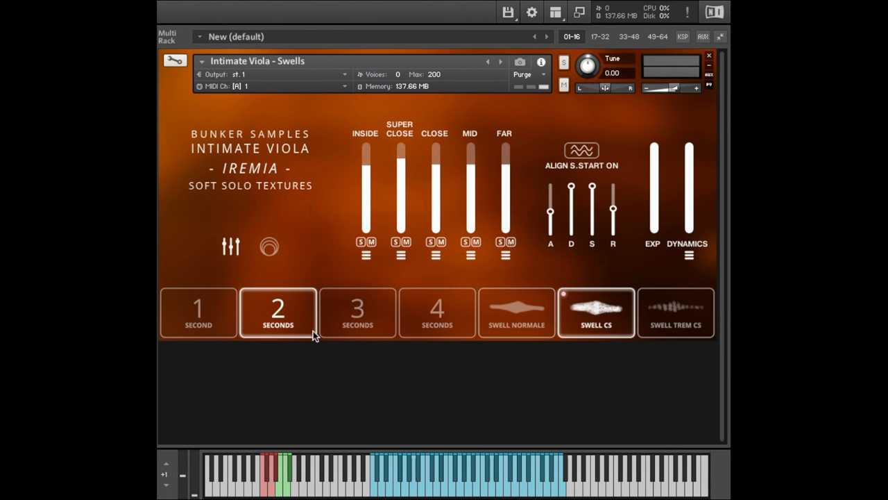
{"action": "mouse_move", "coordinate": [358, 312]}
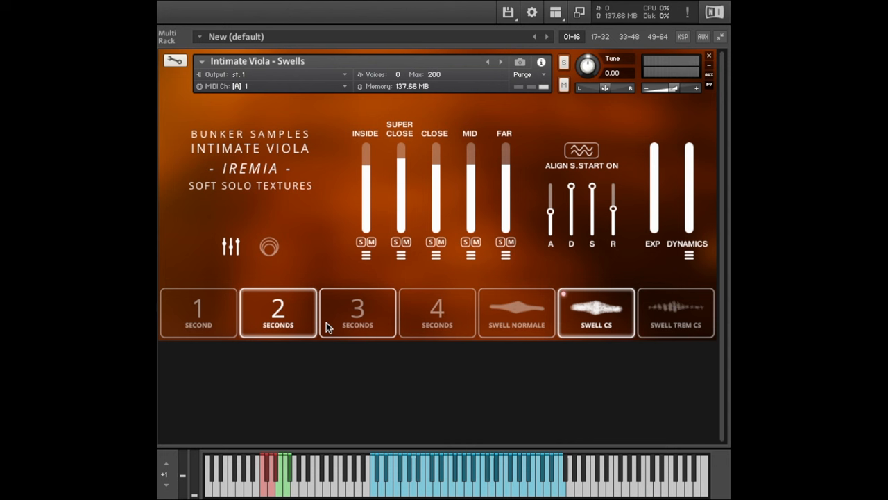
{"action": "mouse_move", "coordinate": [302, 321]}
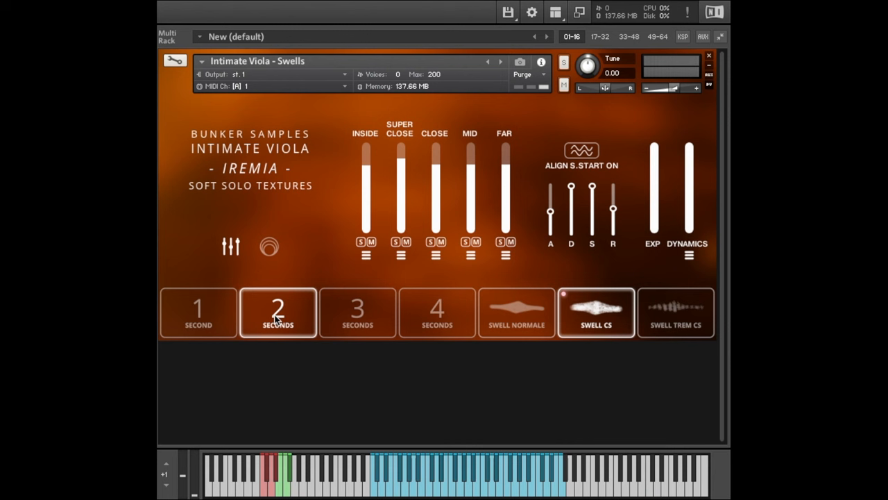
Try swell lengths of 1, 3 and 4 seconds.
{"action": "left_click", "coordinate": [516, 312]}
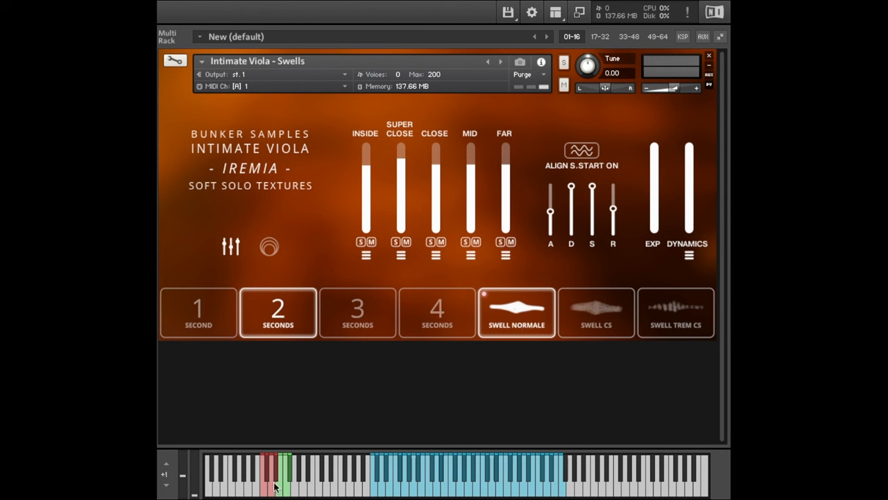
{"action": "left_click", "coordinate": [198, 312]}
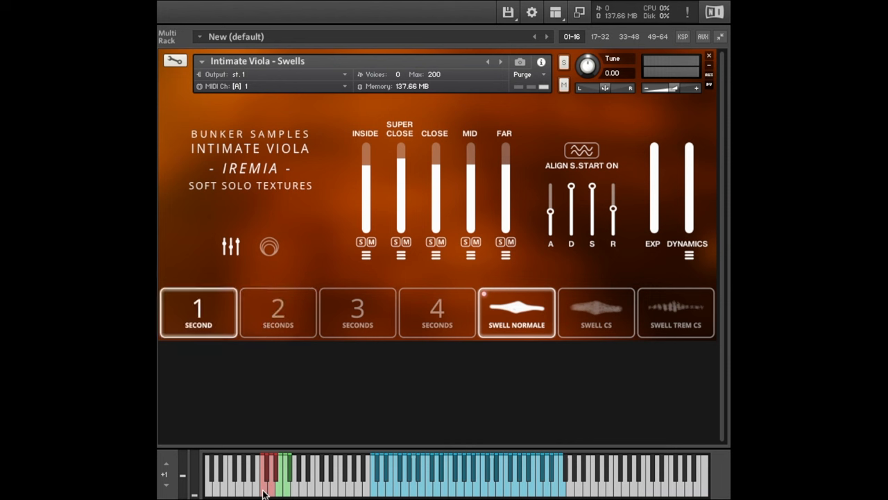
{"action": "left_click", "coordinate": [357, 312]}
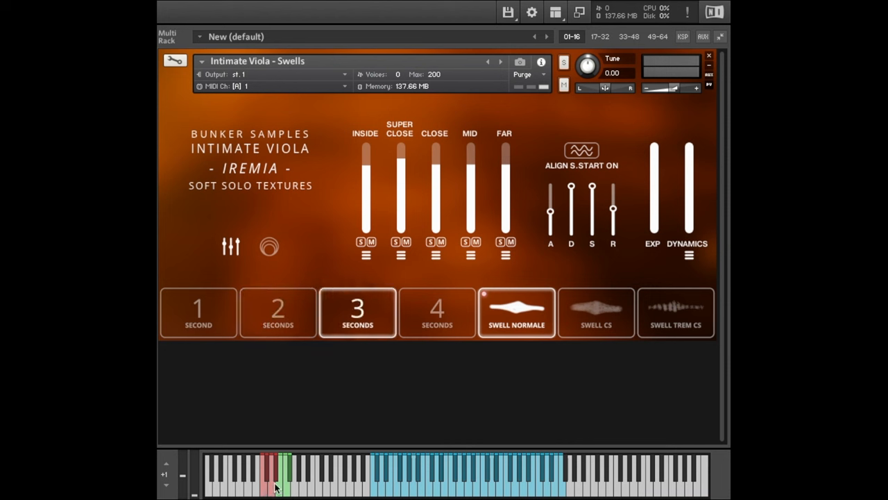
{"action": "left_click", "coordinate": [595, 312]}
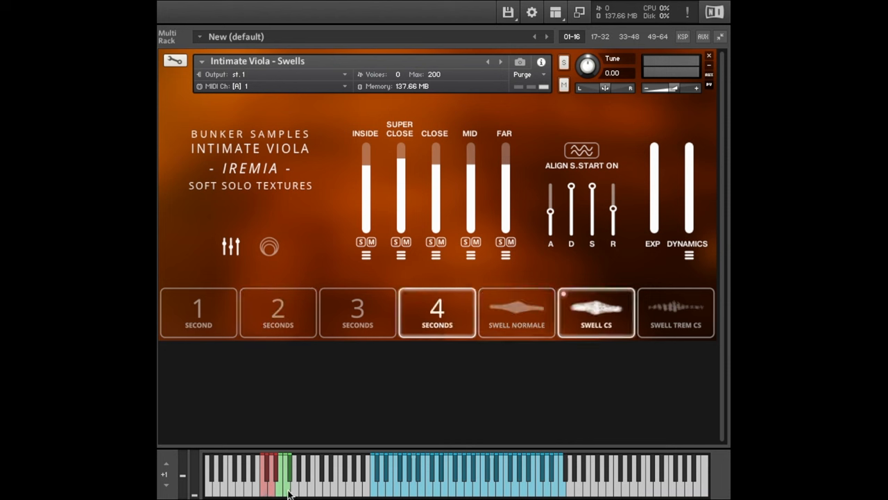
Cycle through Swell Trem CS, Swell Normale and Swell CS, ending on Swell Trem CS.
{"action": "left_click", "coordinate": [676, 313]}
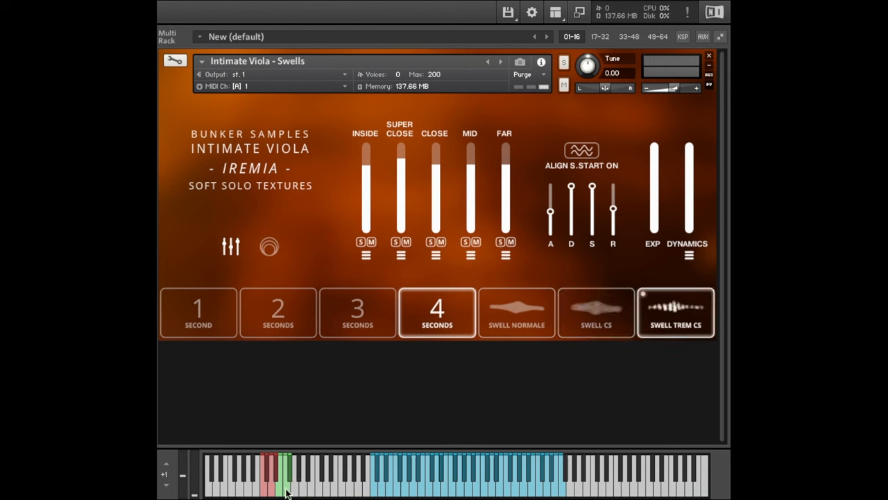
{"action": "left_click", "coordinate": [517, 313]}
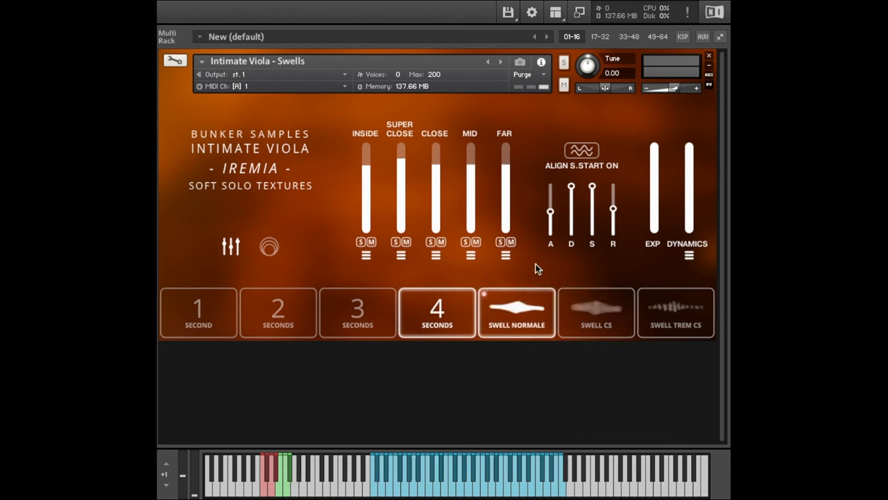
{"action": "left_click", "coordinate": [595, 312]}
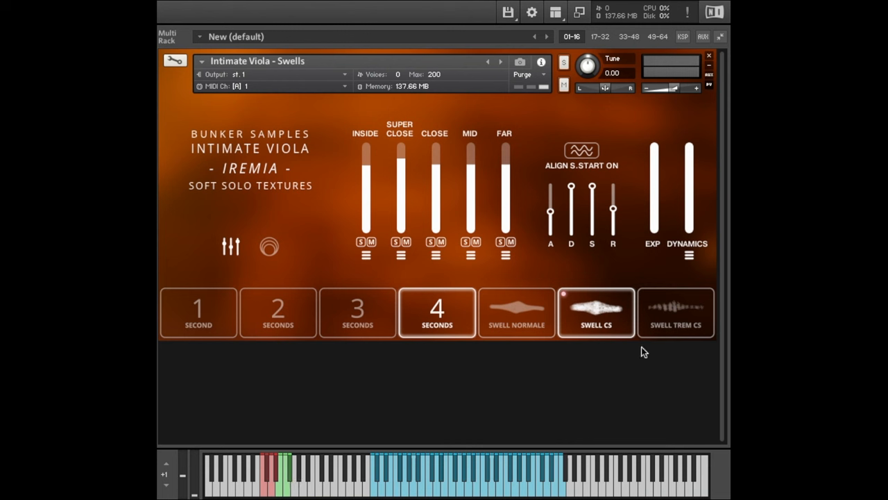
{"action": "left_click", "coordinate": [675, 312]}
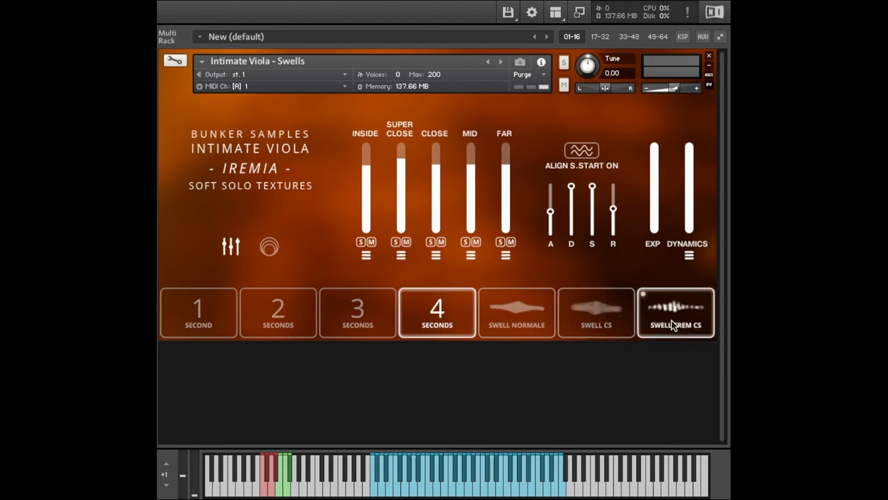
Set a 2-second swell length and select the Swell CS articulation.
{"action": "left_click", "coordinate": [278, 312]}
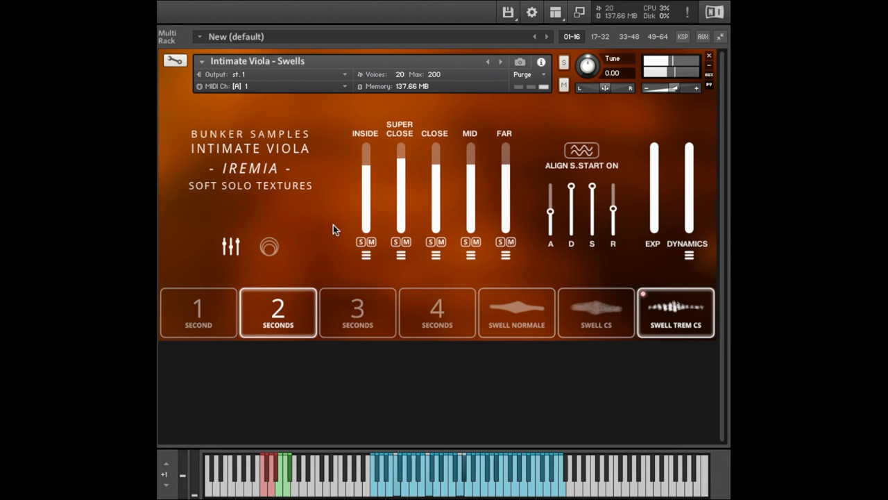
{"action": "left_click", "coordinate": [596, 312]}
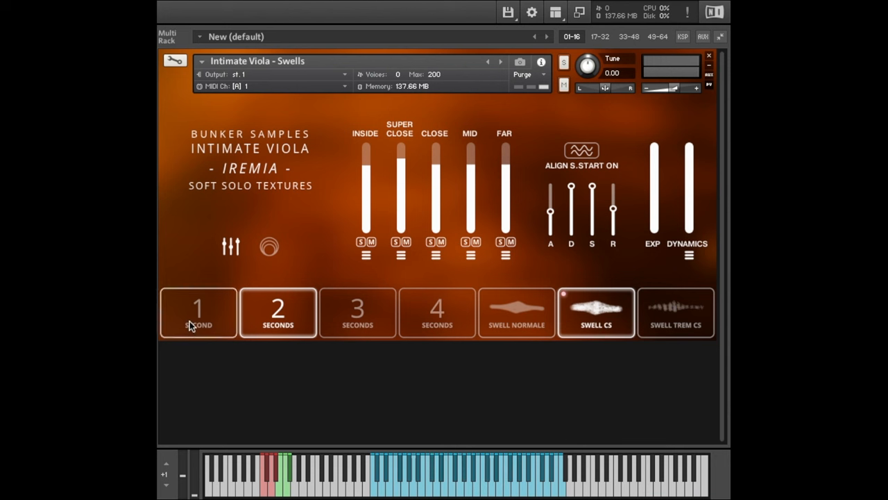
Select Swell Normale, try 1- and 4-second swells, then settle on 2 seconds.
{"action": "left_click", "coordinate": [198, 311]}
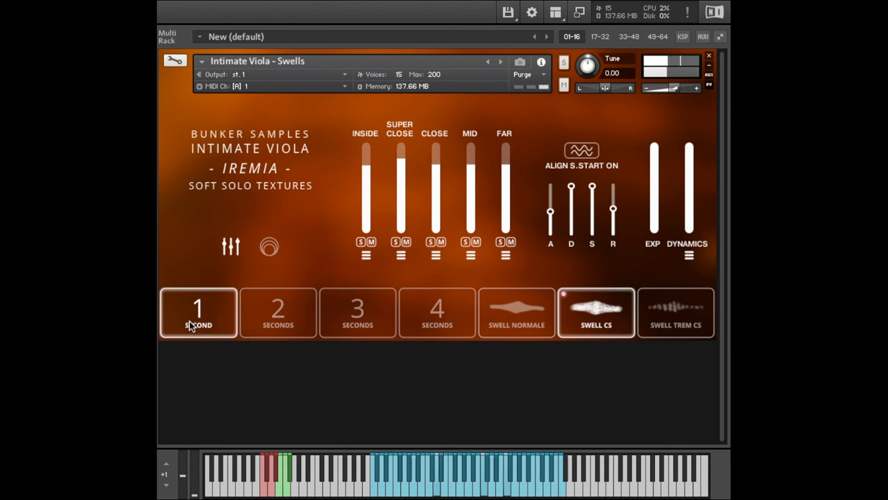
{"action": "left_click", "coordinate": [516, 312]}
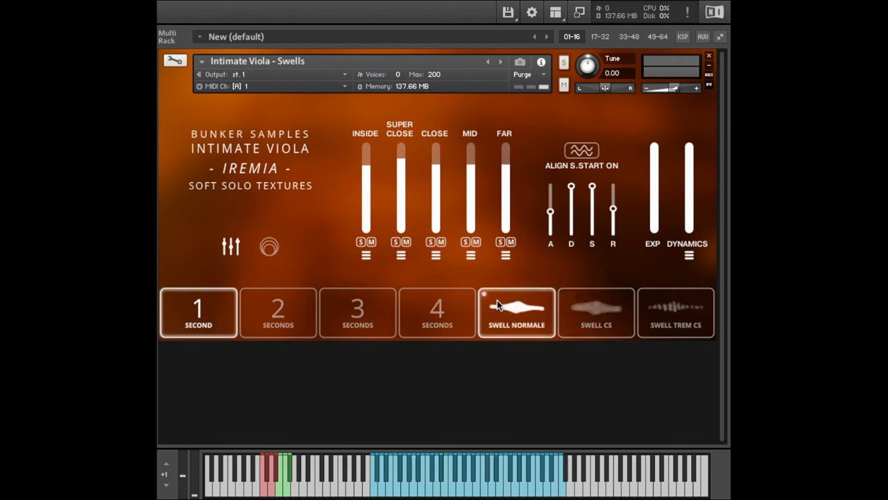
{"action": "left_click", "coordinate": [436, 313]}
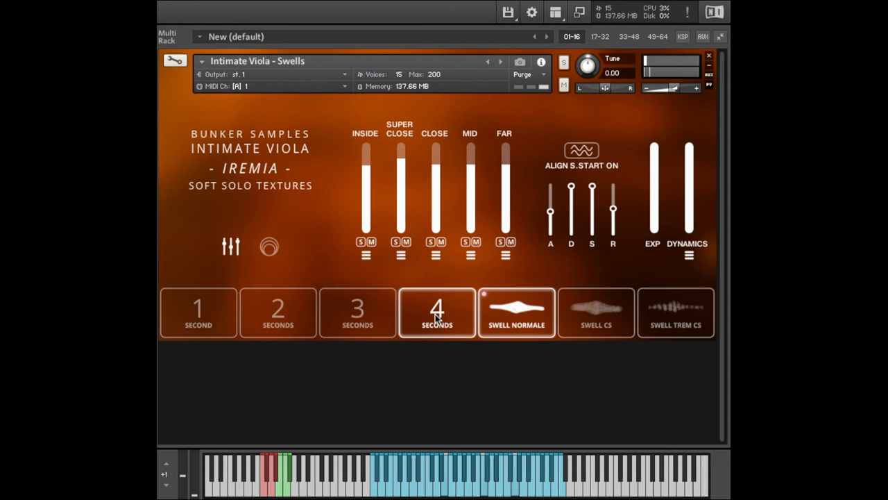
{"action": "left_click", "coordinate": [278, 313]}
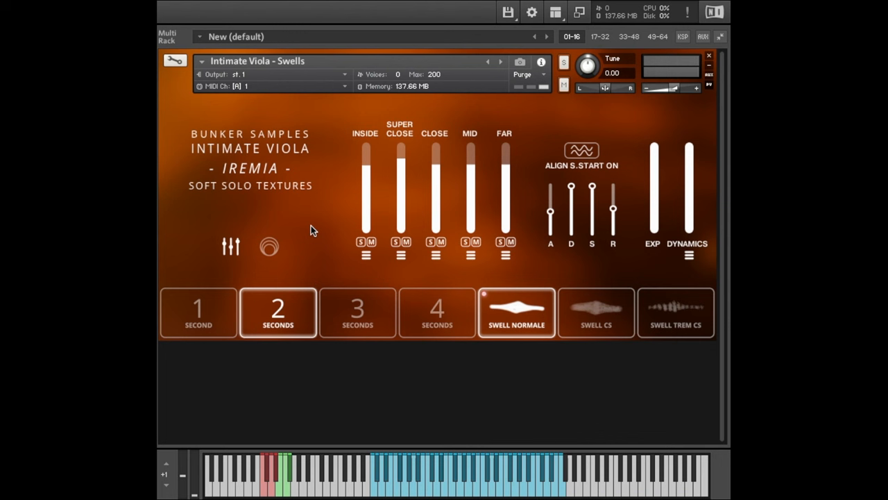
Show the delay and reverb panels and browse the delay mode list.
{"action": "left_click", "coordinate": [269, 246]}
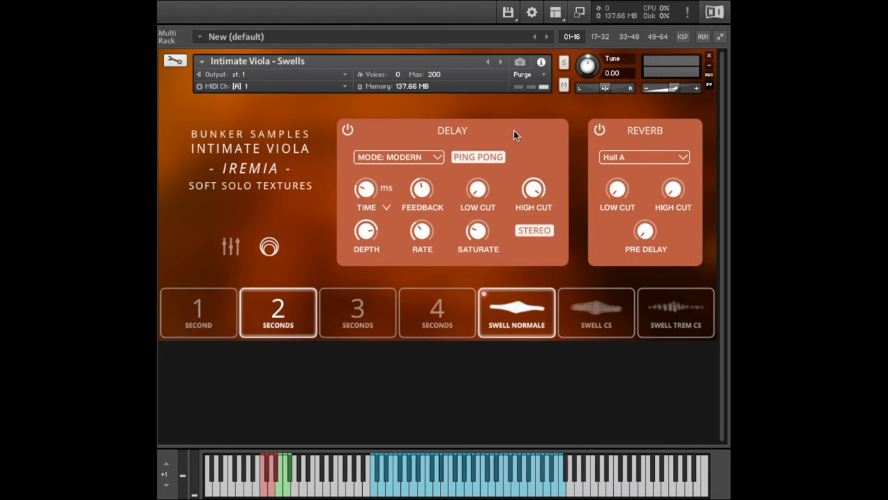
{"action": "mouse_move", "coordinate": [522, 151]}
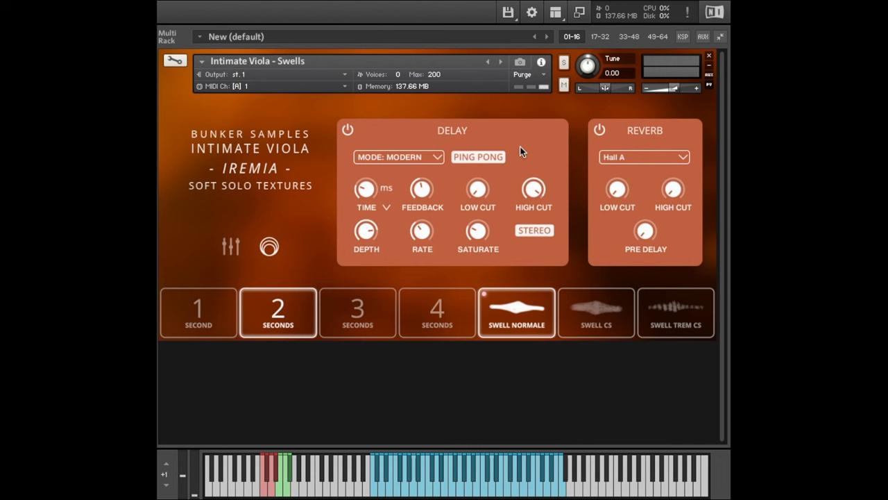
{"action": "mouse_move", "coordinate": [546, 162]}
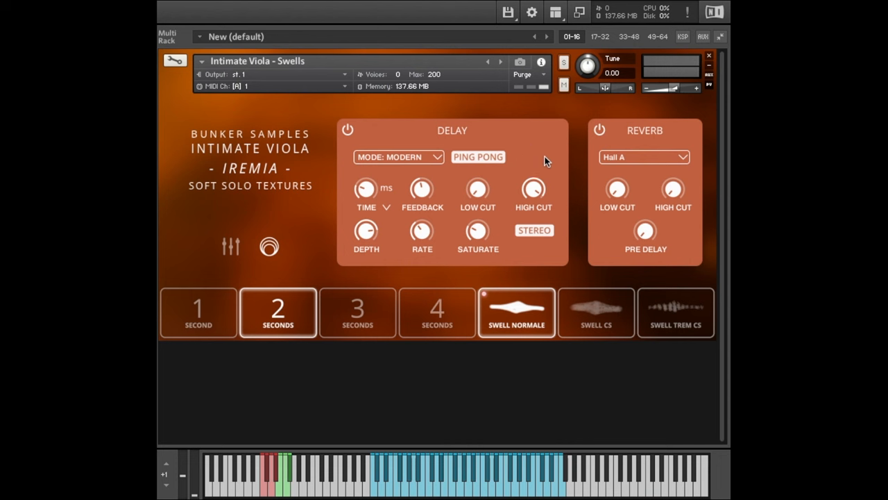
{"action": "left_click", "coordinate": [399, 156]}
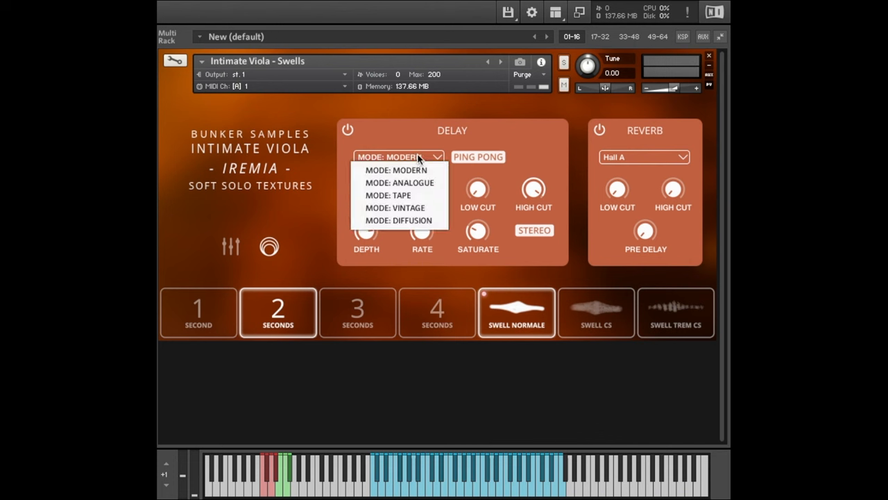
{"action": "left_click", "coordinate": [399, 220]}
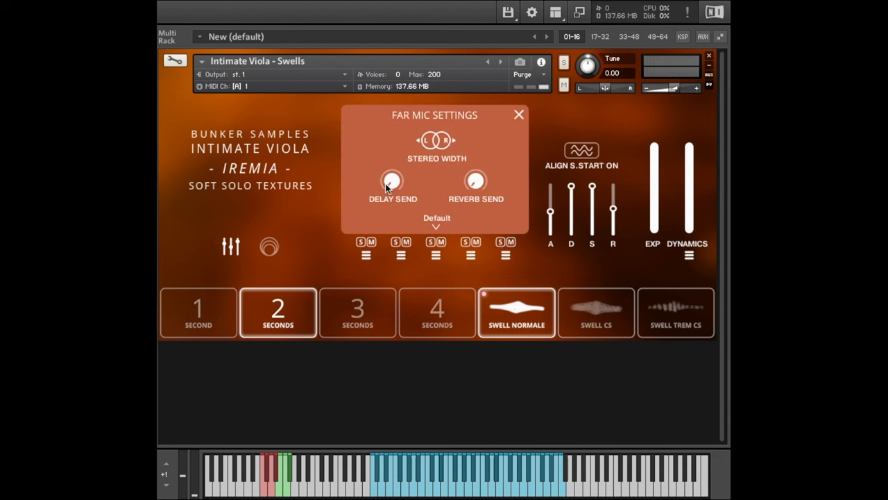
Lower the far mic delay send to -14.3 dB and close the far mic settings.
{"action": "left_click_drag", "start_coordinate": [392, 181], "coordinate": [392, 194]}
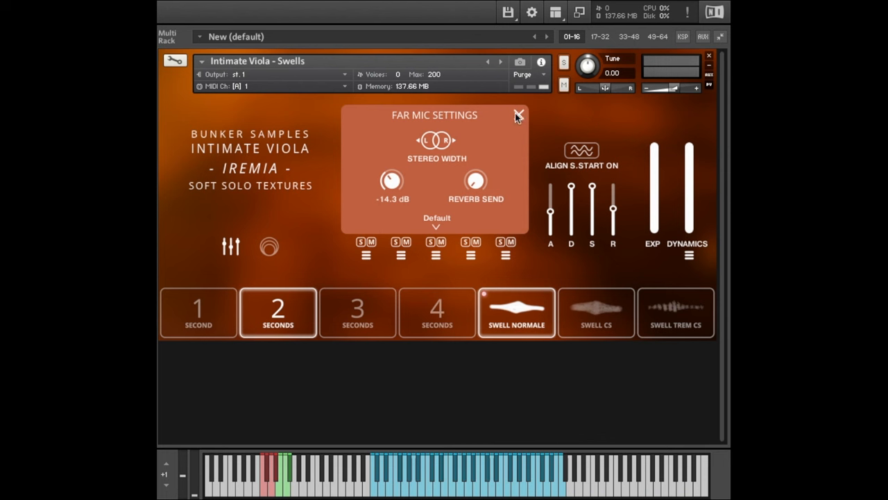
{"action": "left_click", "coordinate": [518, 115]}
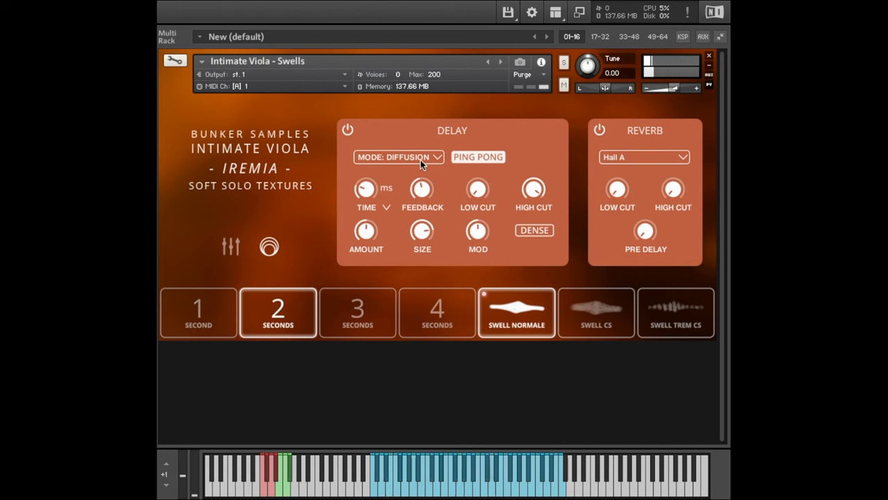
Set the delay to Tape mode with tempo-synced time instead of about 909 ms.
{"action": "left_click", "coordinate": [399, 157]}
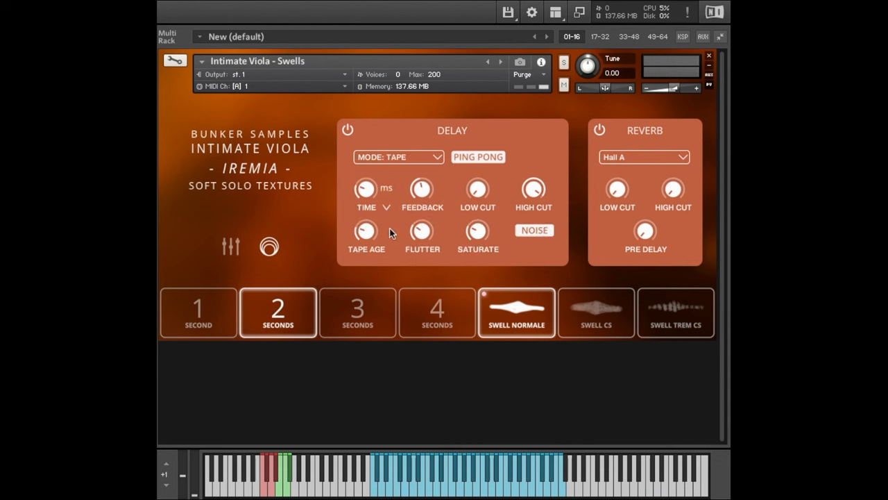
{"action": "left_click_drag", "start_coordinate": [366, 188], "coordinate": [371, 184]}
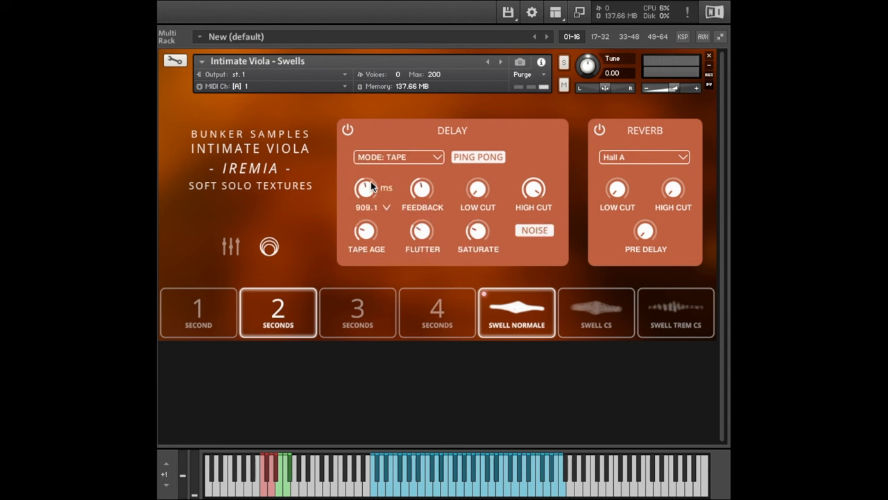
{"action": "left_click", "coordinate": [386, 208]}
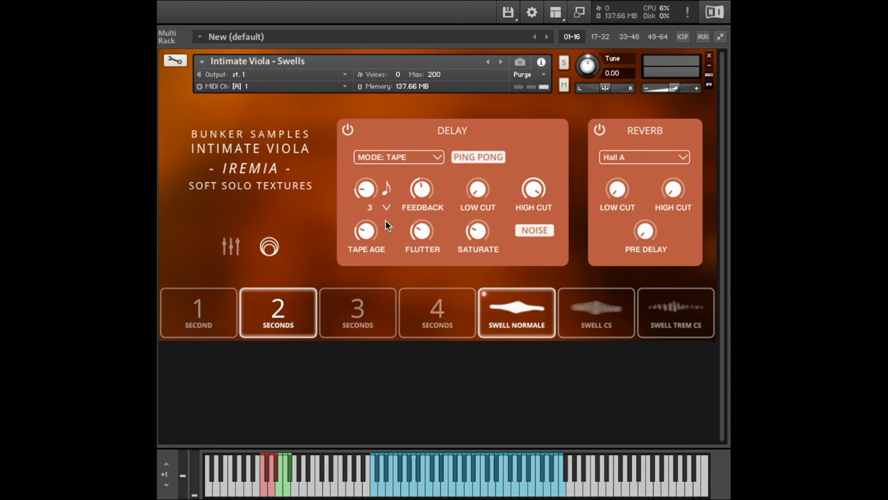
Choose Vinyl Liftoff from the FX reverb types.
{"action": "left_click", "coordinate": [643, 157]}
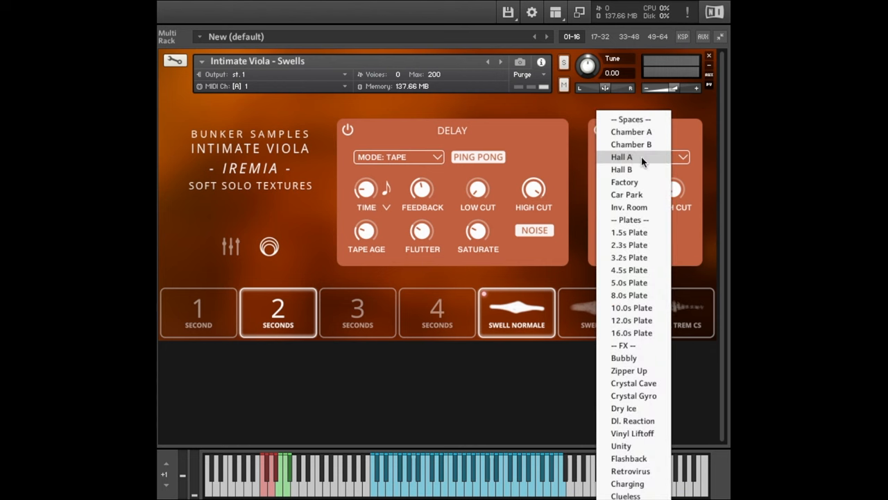
{"action": "mouse_move", "coordinate": [632, 433]}
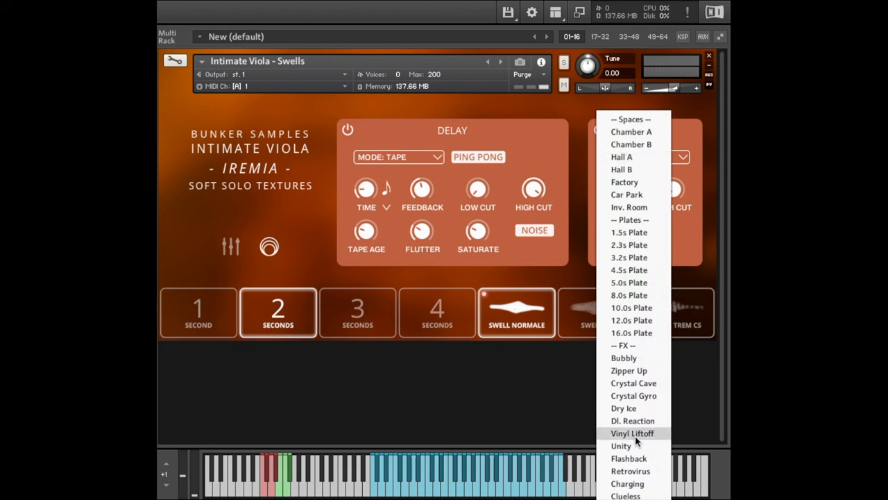
{"action": "left_click", "coordinate": [621, 157]}
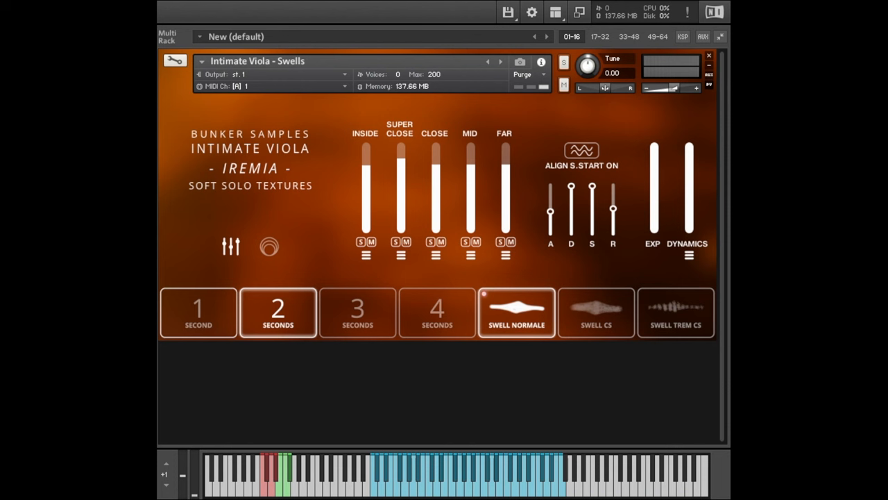
Load the Swells (Time Machine Pro) patch and sweep time stretch between about 75% and 132%, ending at minimum.
{"action": "left_click", "coordinate": [198, 312]}
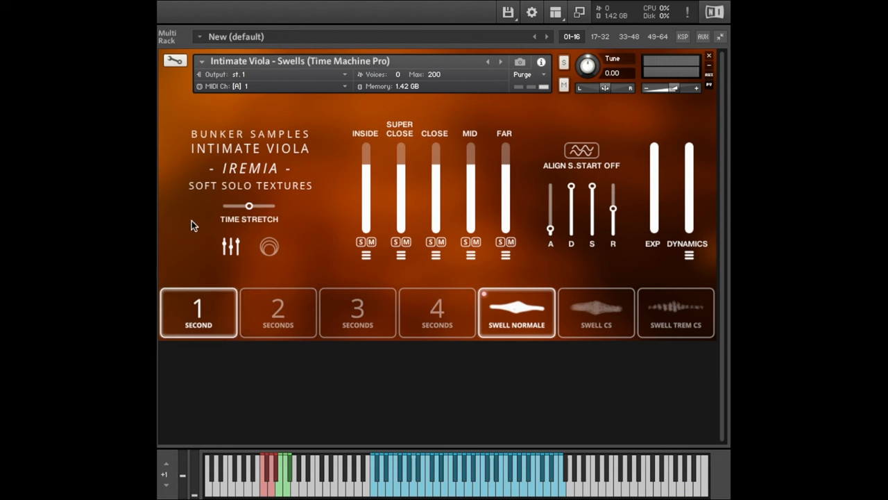
{"action": "mouse_move", "coordinate": [298, 160]}
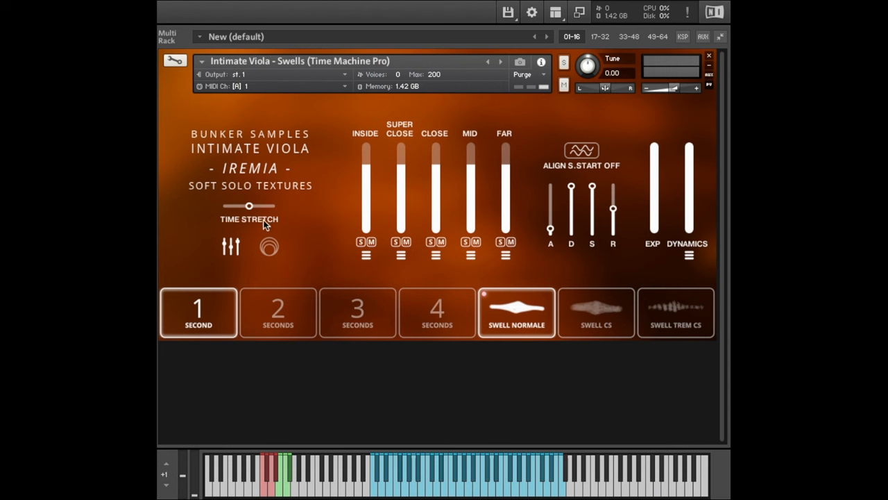
{"action": "mouse_move", "coordinate": [202, 227]}
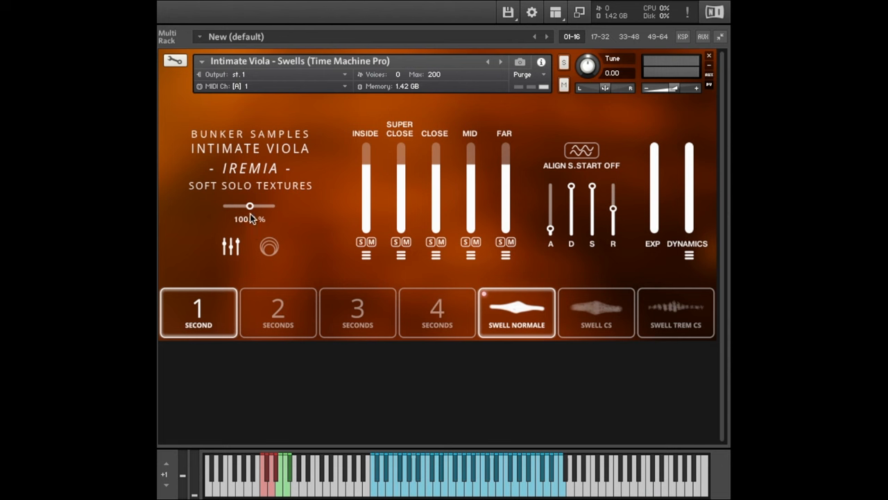
{"action": "left_click_drag", "start_coordinate": [250, 206], "coordinate": [224, 205]}
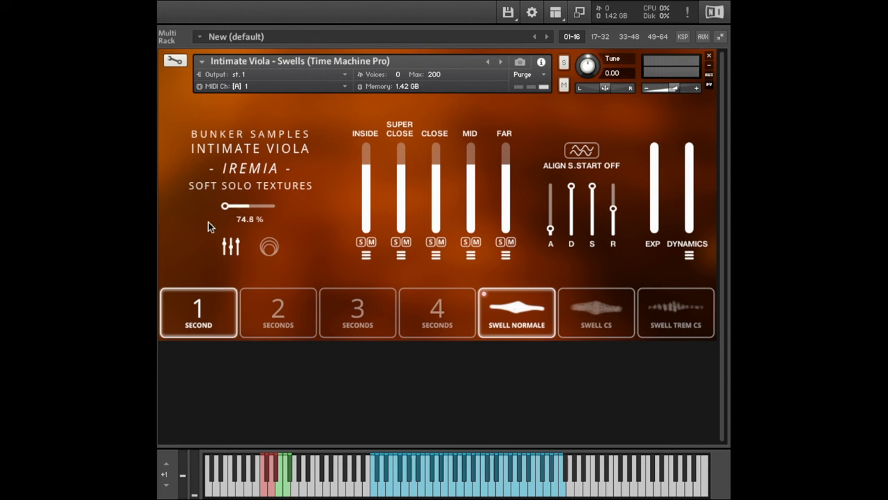
{"action": "left_click_drag", "start_coordinate": [224, 205], "coordinate": [273, 205]}
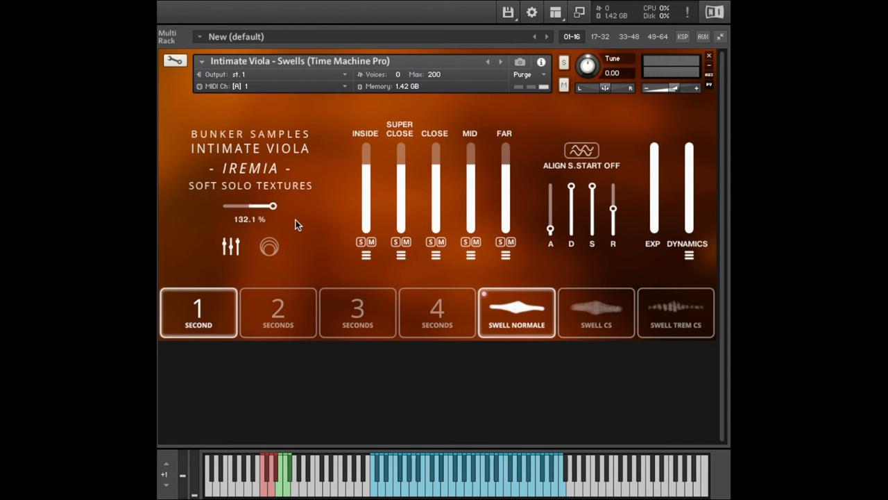
{"action": "left_click_drag", "start_coordinate": [273, 205], "coordinate": [249, 205]}
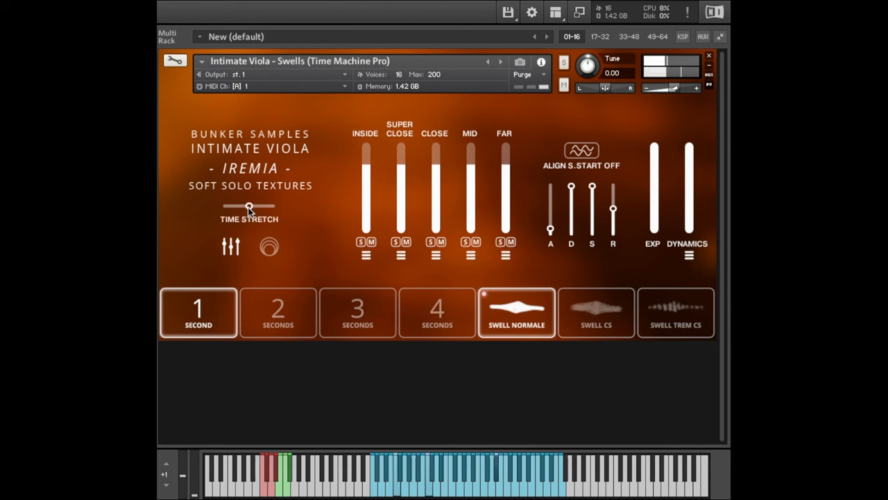
{"action": "left_click_drag", "start_coordinate": [248, 206], "coordinate": [235, 205]}
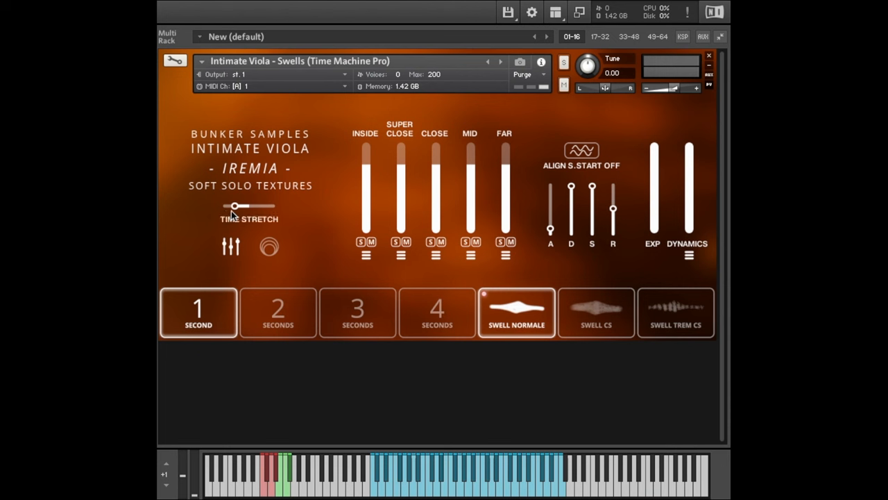
{"action": "left_click_drag", "start_coordinate": [236, 205], "coordinate": [224, 206]}
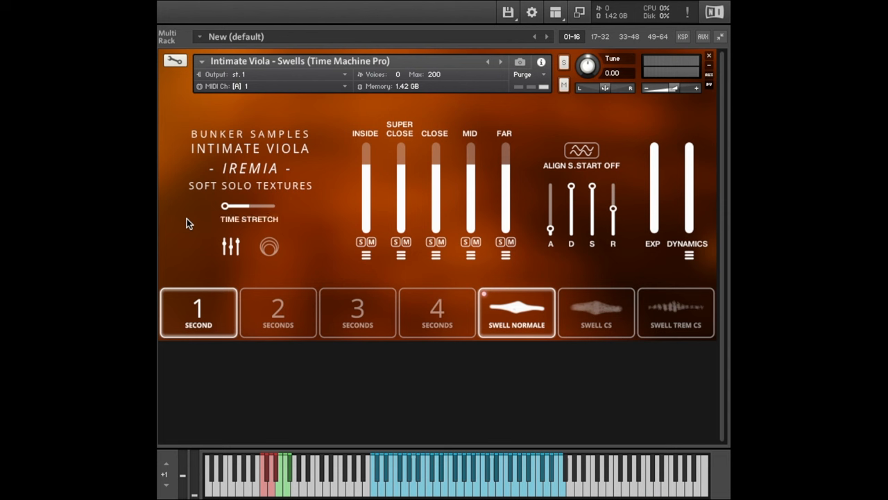
{"action": "left_click", "coordinate": [278, 313]}
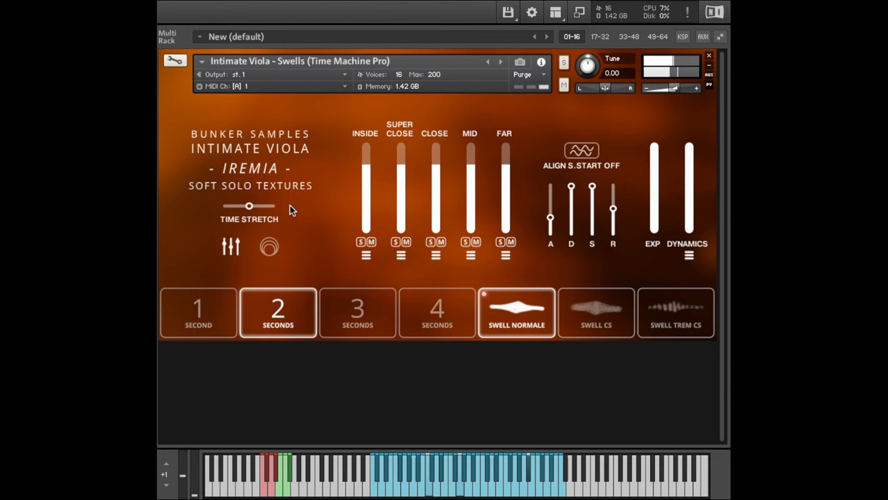
Push the 2-second Swell Normale time stretch higher, then return it to exactly 100%.
{"action": "left_click_drag", "start_coordinate": [248, 206], "coordinate": [251, 208]}
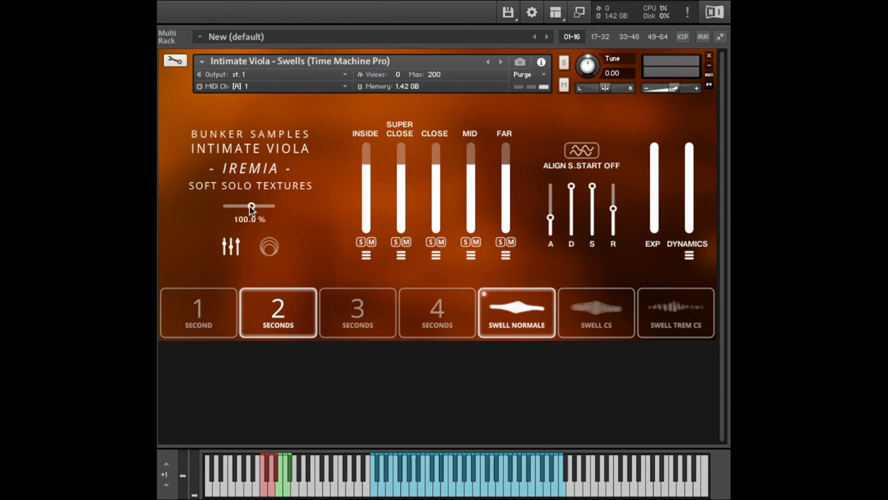
{"action": "left_click_drag", "start_coordinate": [251, 206], "coordinate": [269, 207]}
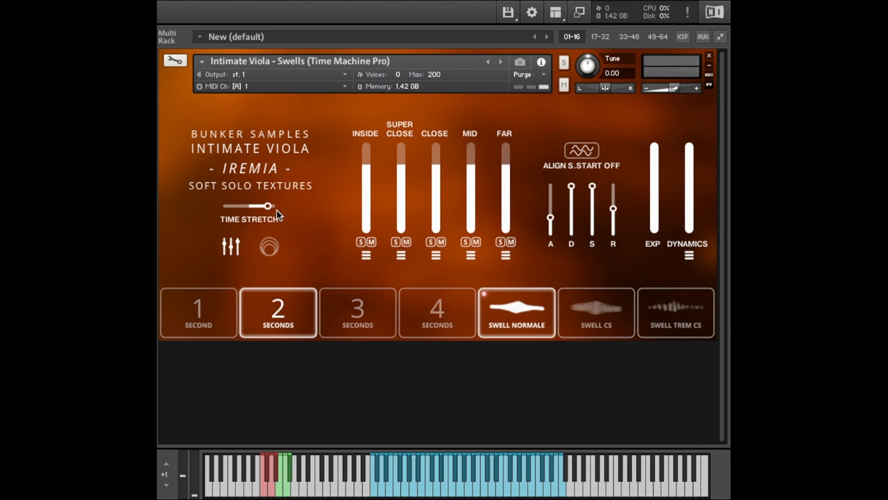
{"action": "left_click_drag", "start_coordinate": [269, 206], "coordinate": [248, 206]}
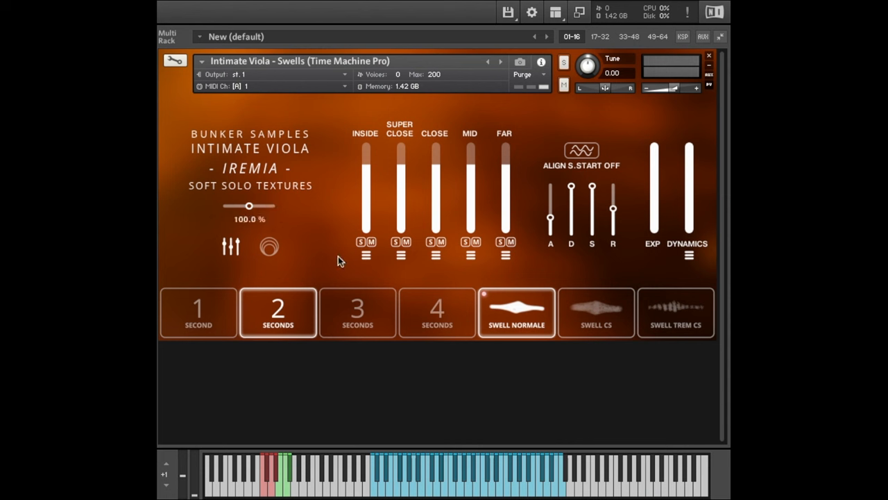
{"action": "mouse_move", "coordinate": [249, 205]}
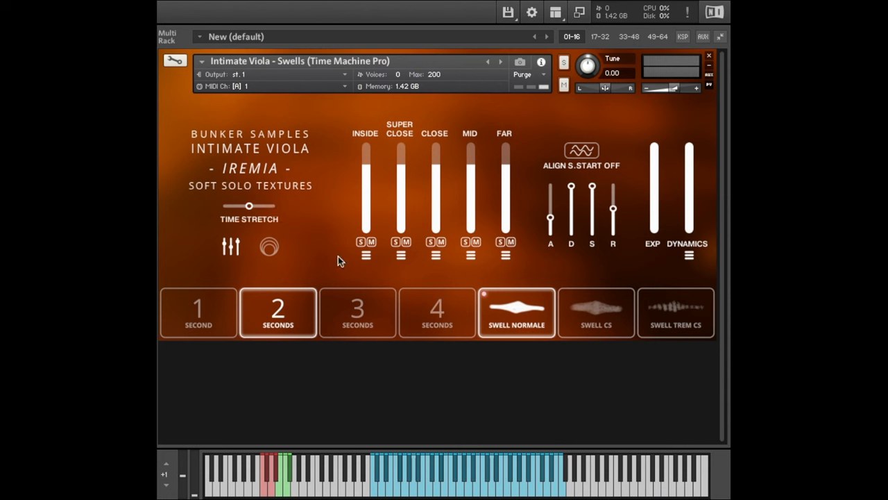